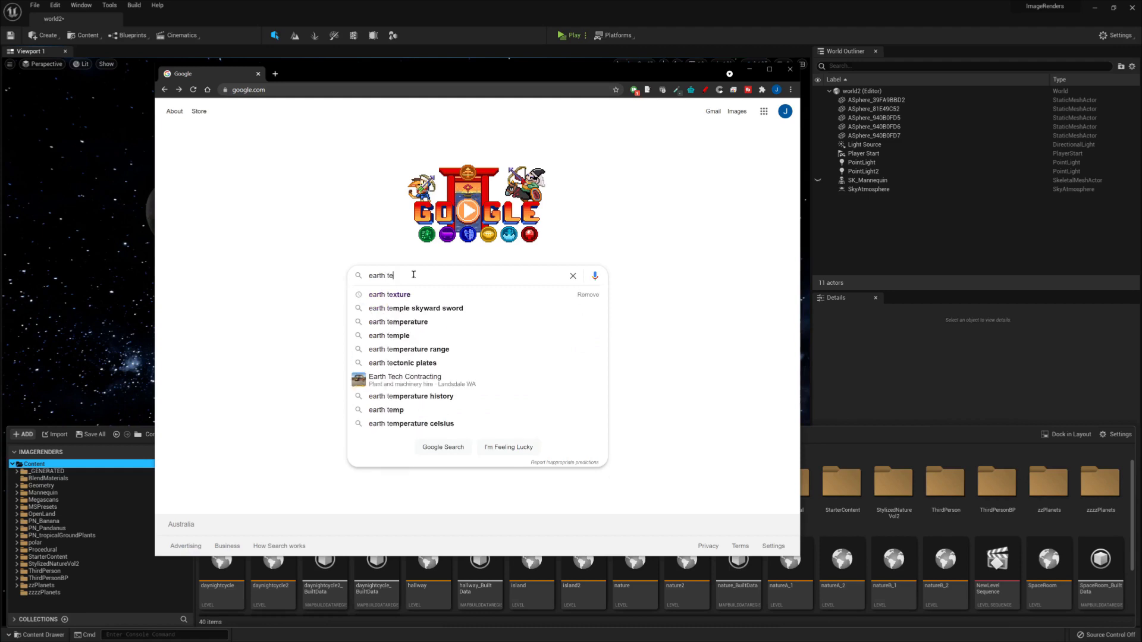
Search 'earth textures' and browse the Solar System Scope page down to the Sun, Moon and Stars maps
left_click(389, 294)
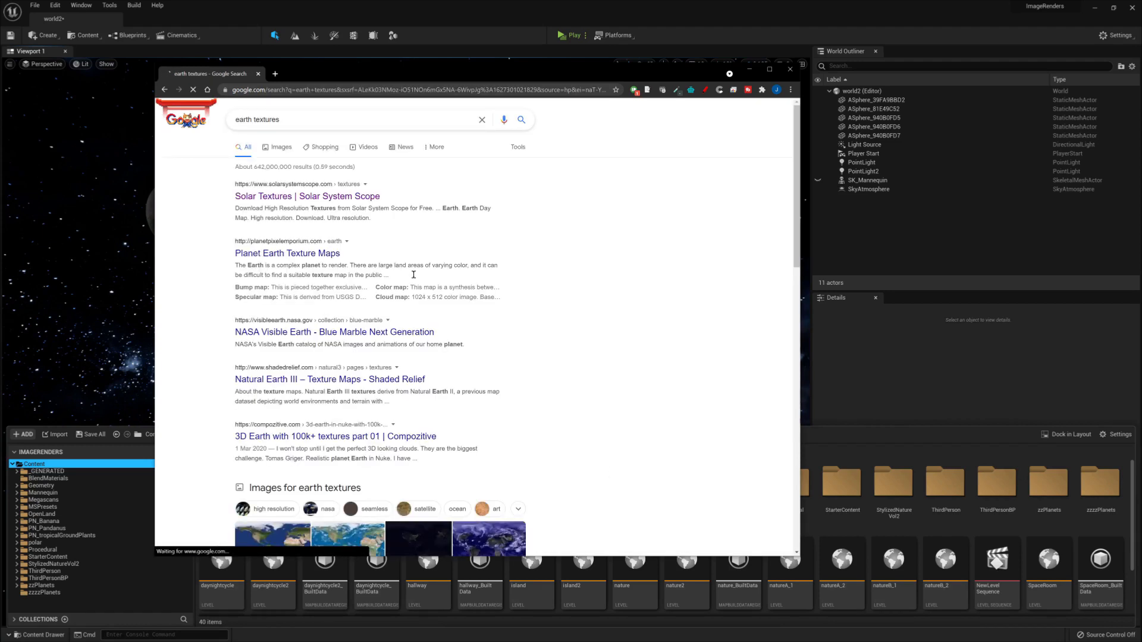
left_click(306, 197)
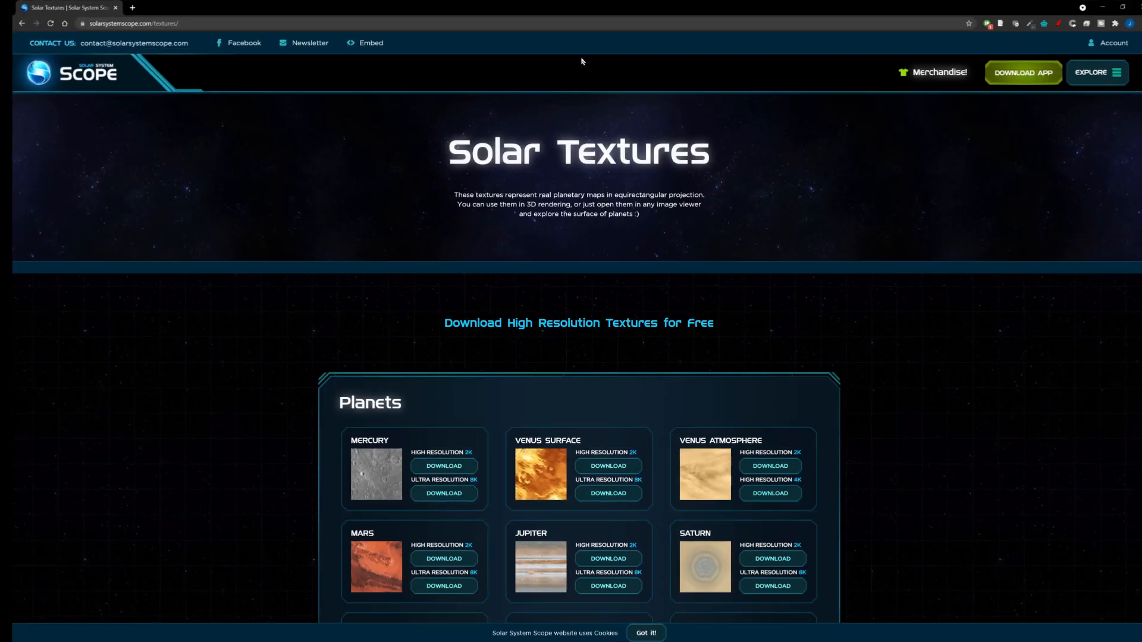
scroll("down", 3)
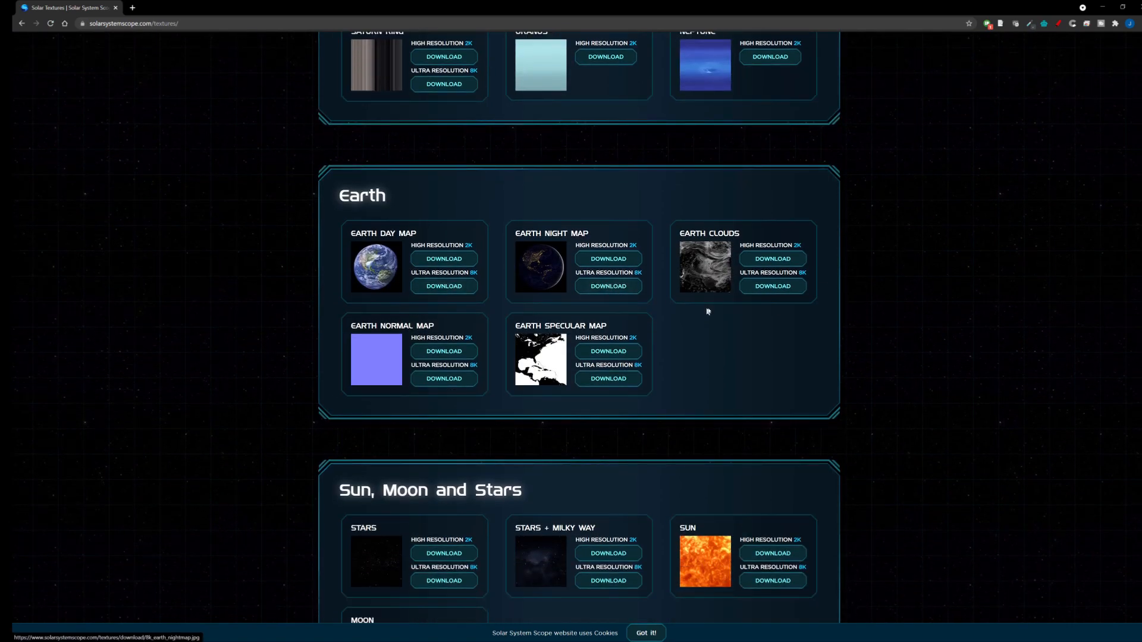
mouse_move(607, 378)
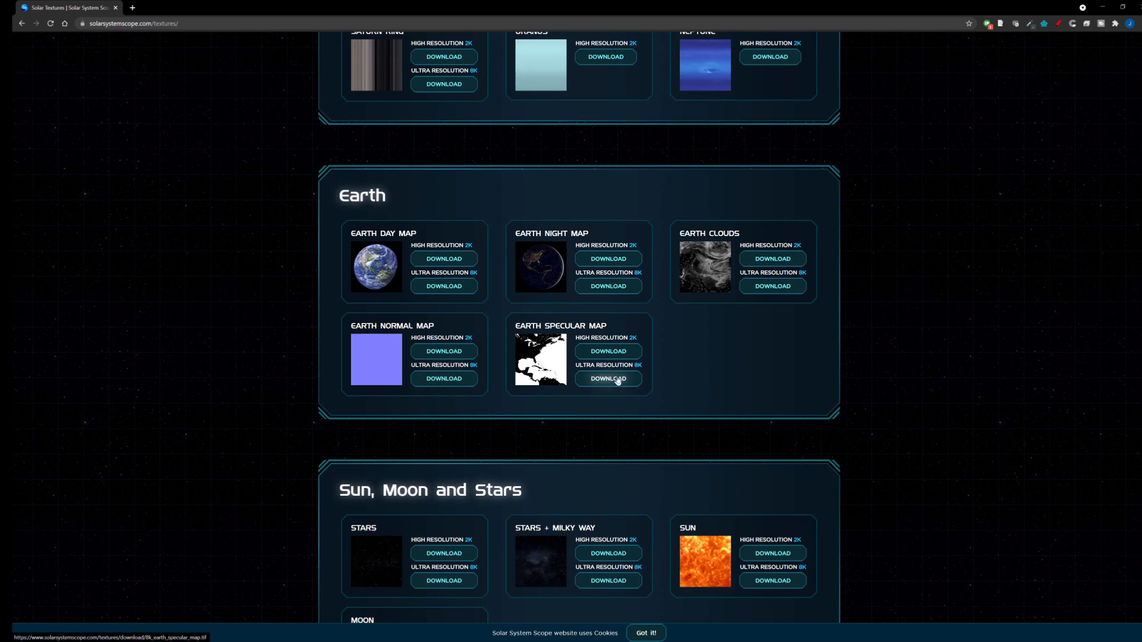
scroll("down", 3)
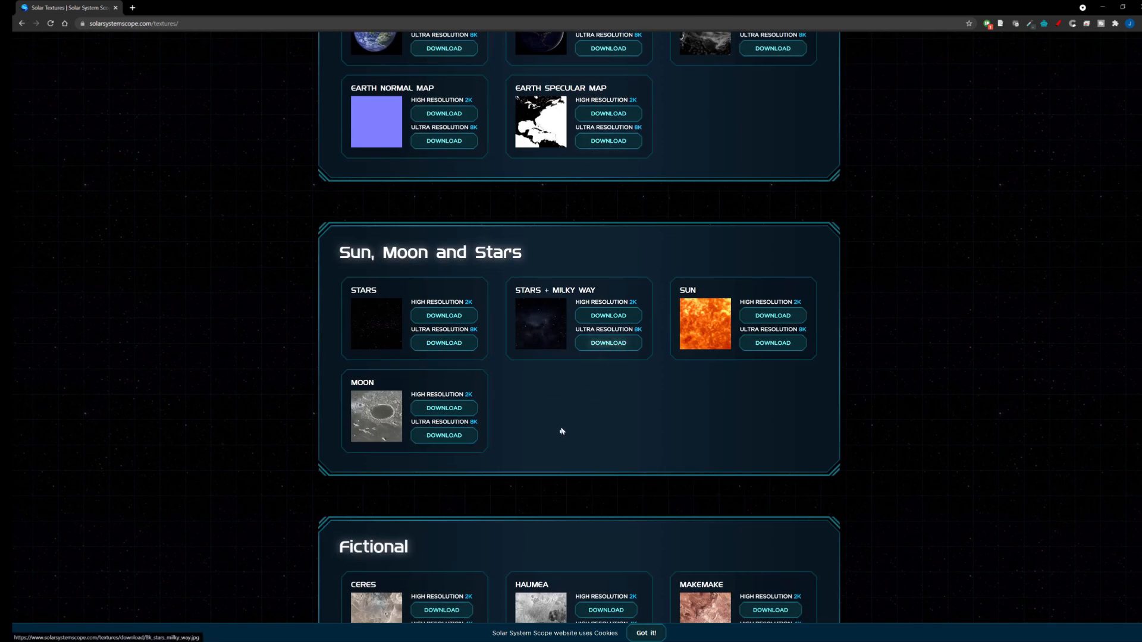
mouse_move(443, 435)
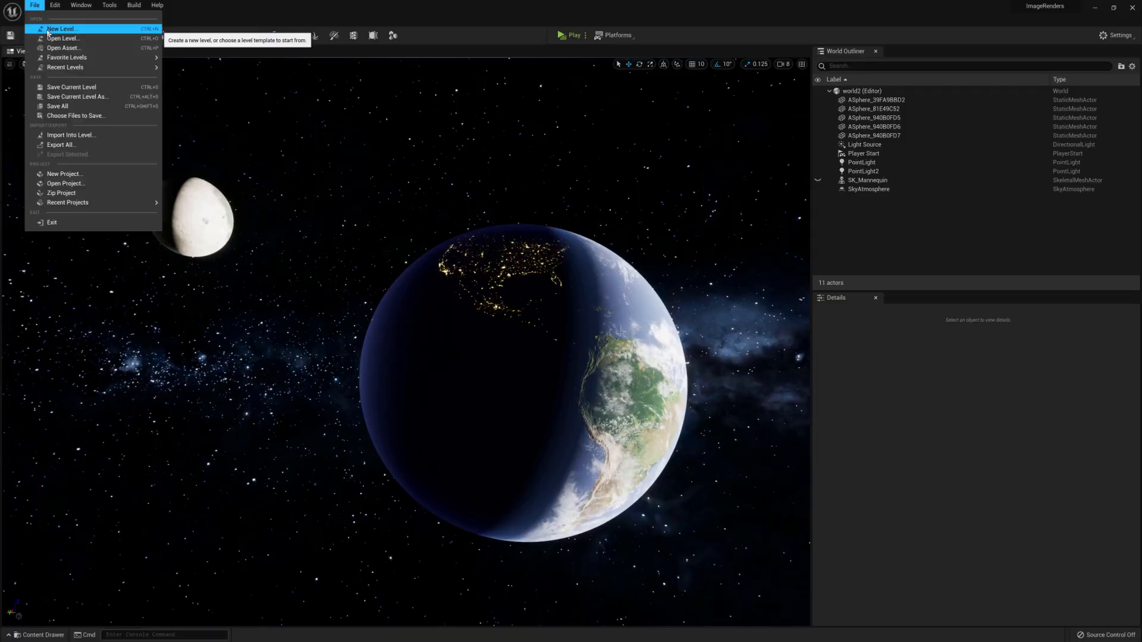
Start a new empty level and search the Plugins window for 'model'
left_click(62, 28)
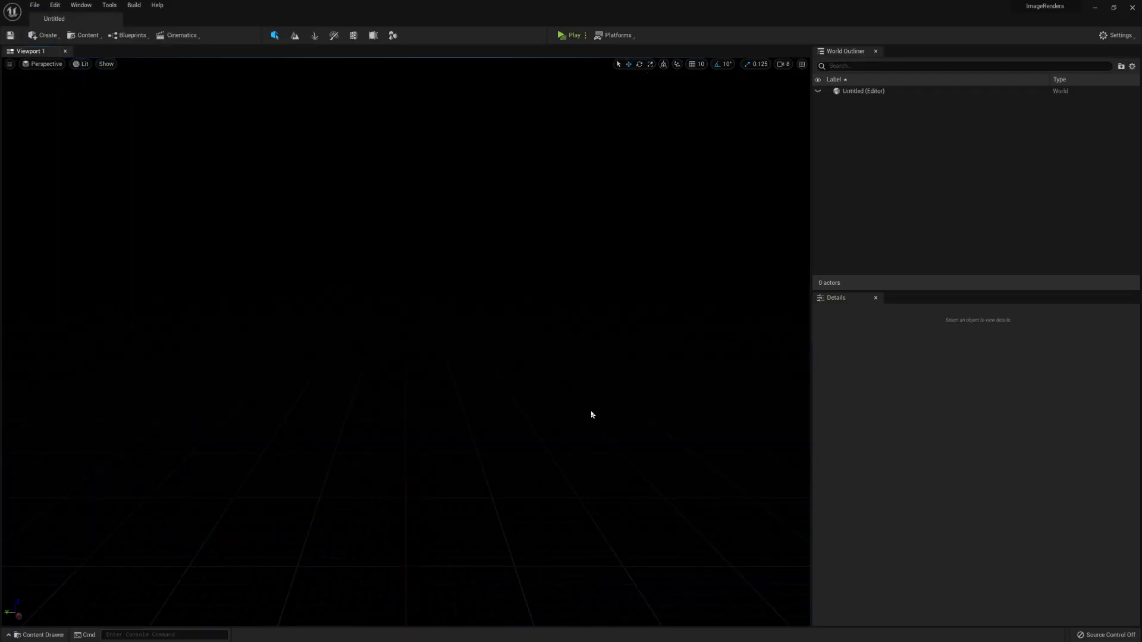
mouse_move(46, 34)
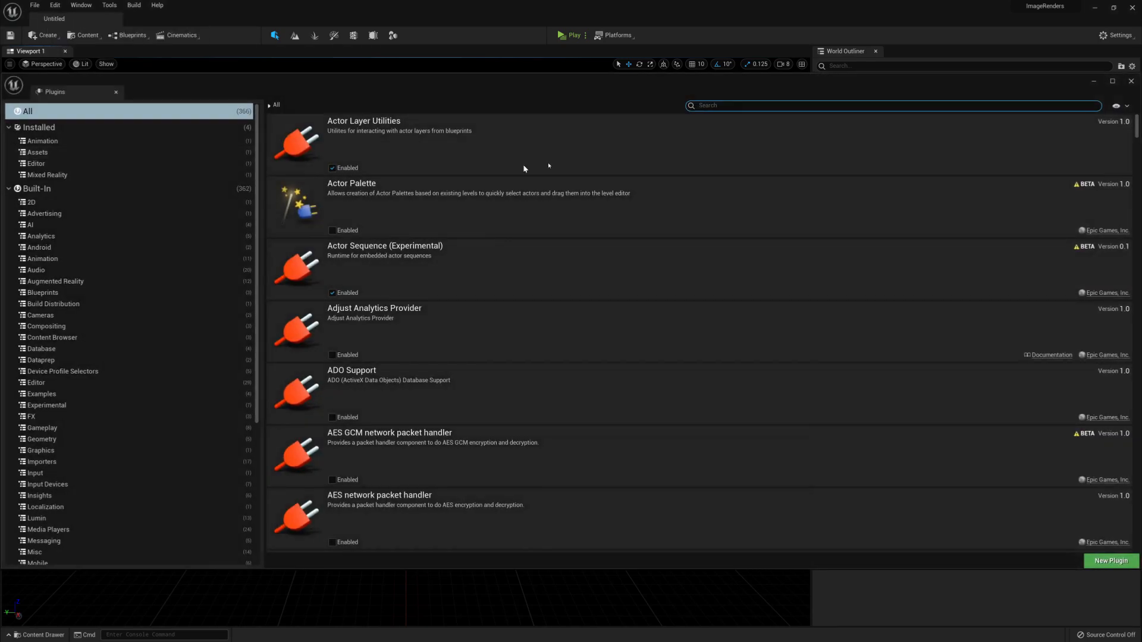
type("model")
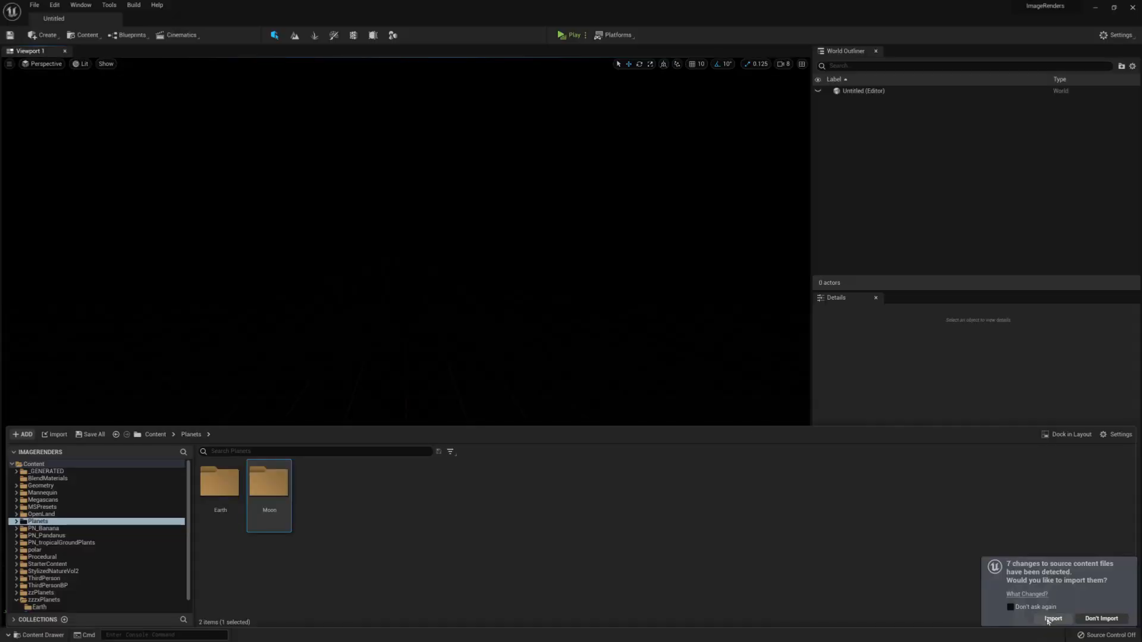
Accept importing the detected texture files and acknowledge the normal map notice
left_click(1053, 618)
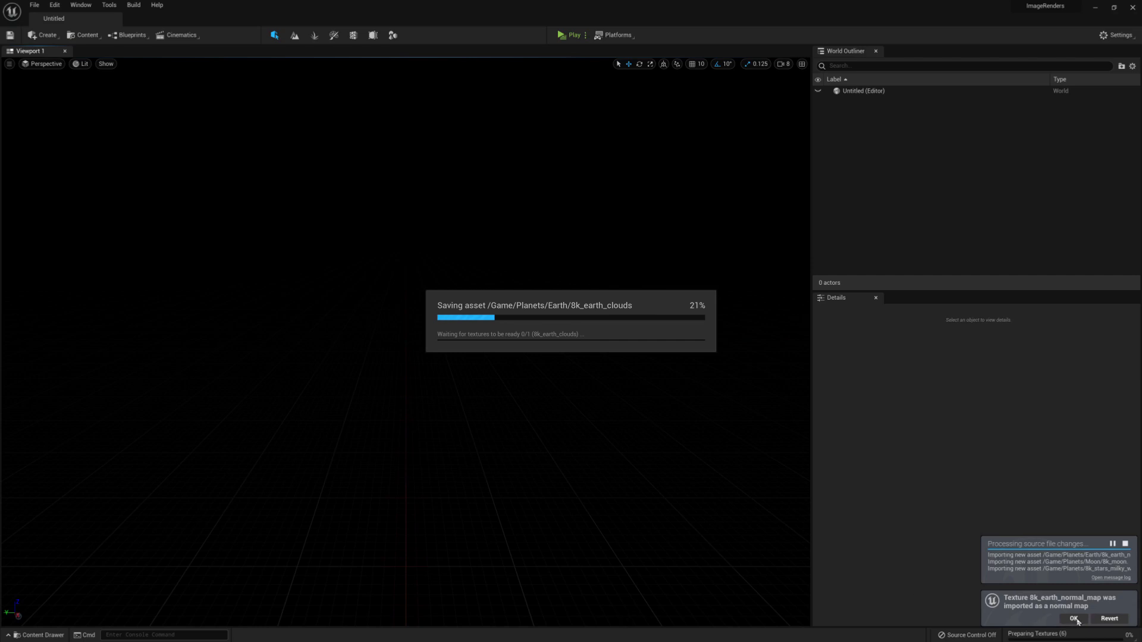
left_click(1072, 618)
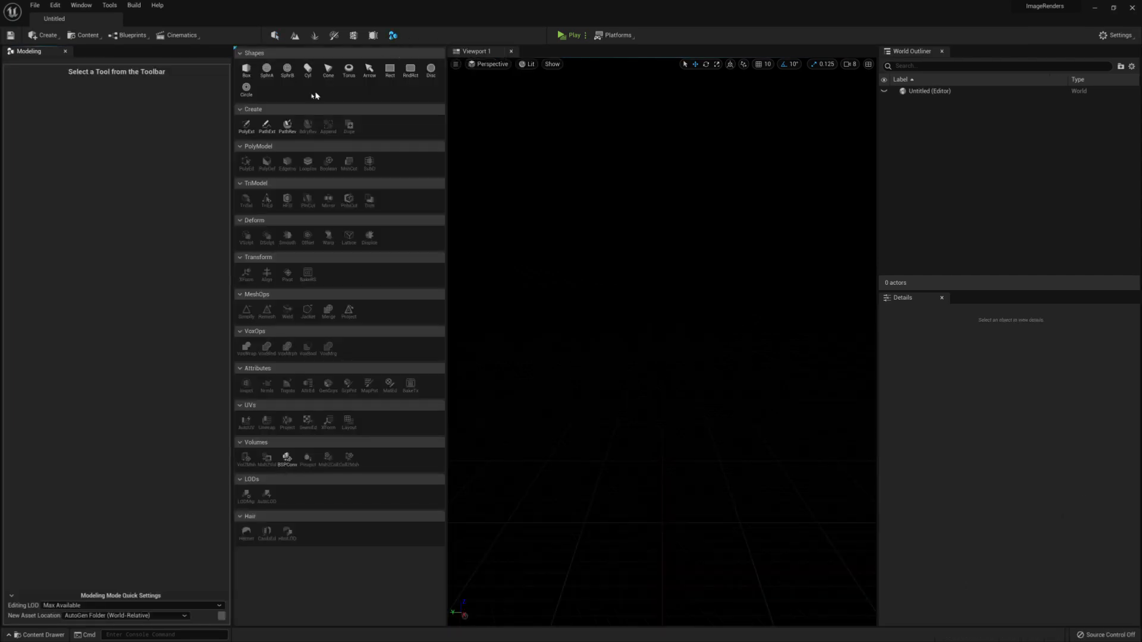
Choose the Sphere shape in Modeling mode and set its radius before placing it
left_click(266, 69)
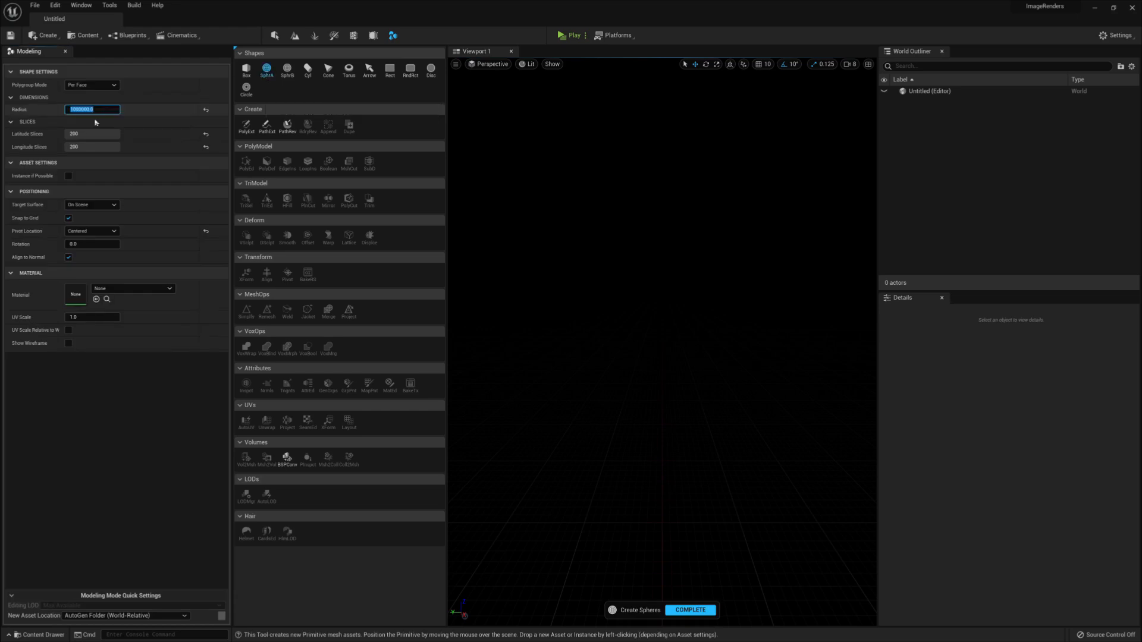
left_click(91, 146)
type("Earth")
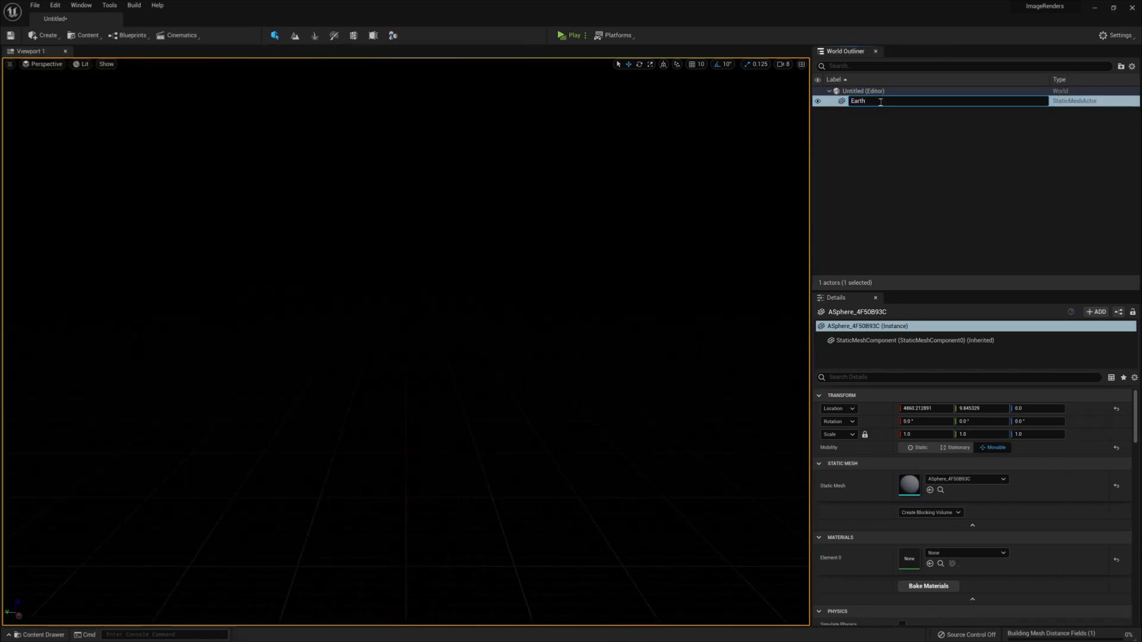
Confirm the Earth name and add Earth_Clouds and Earth_Atmosphere copies of the sphere
key("Return")
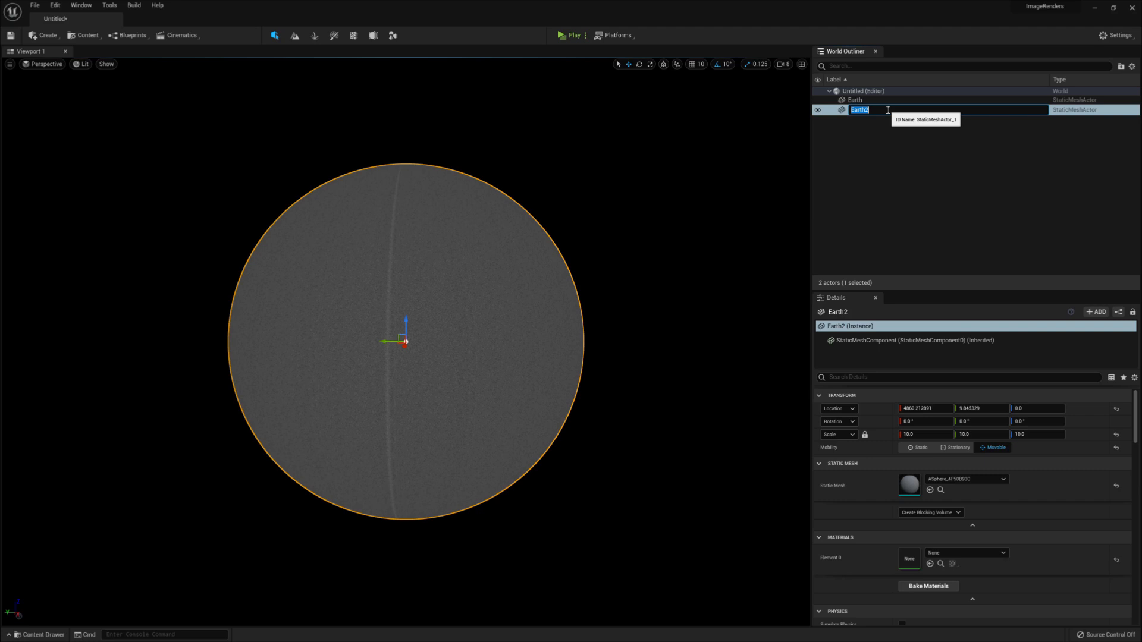
type("Earth_Clouds")
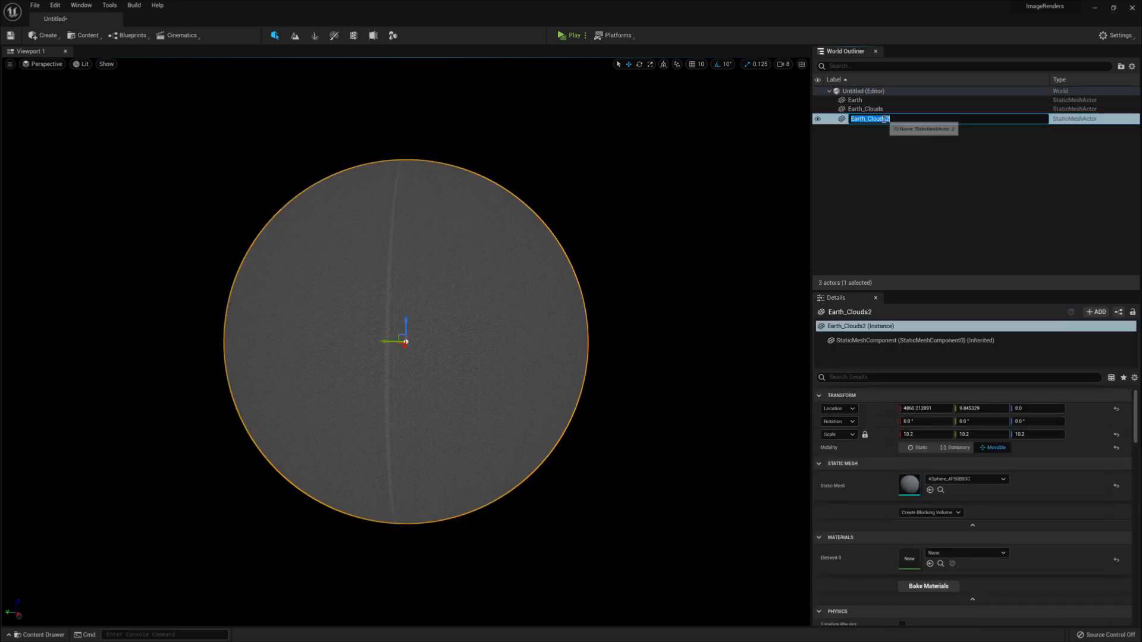
type("Earth_Atmosphere")
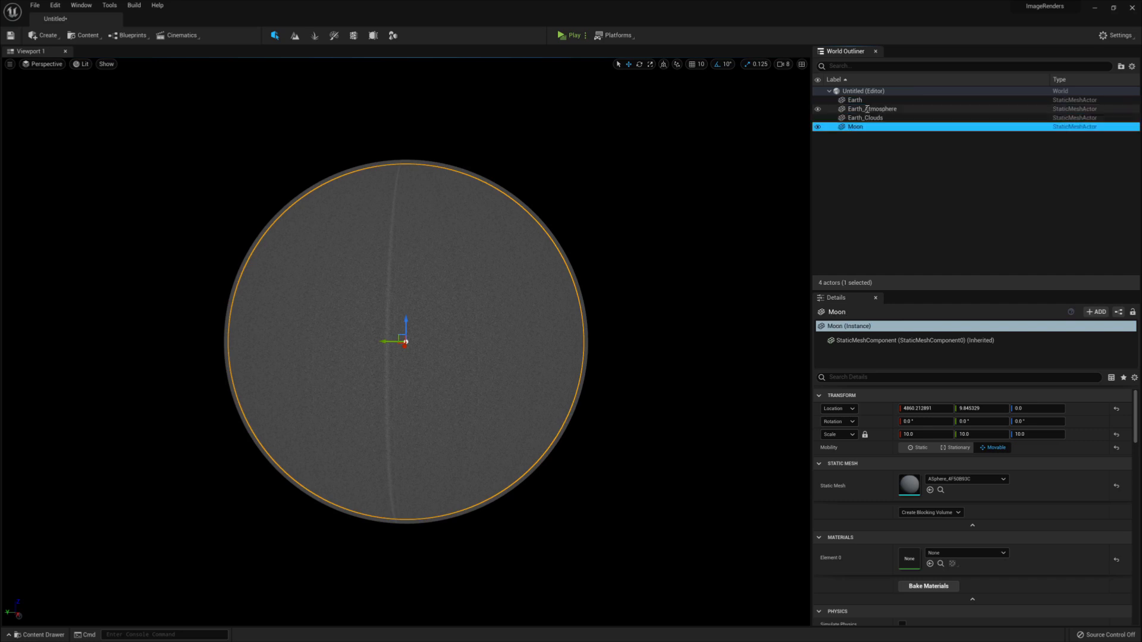
Shrink the Moon copy's scale and move it to the upper left of Earth
left_click(925, 434)
type("2")
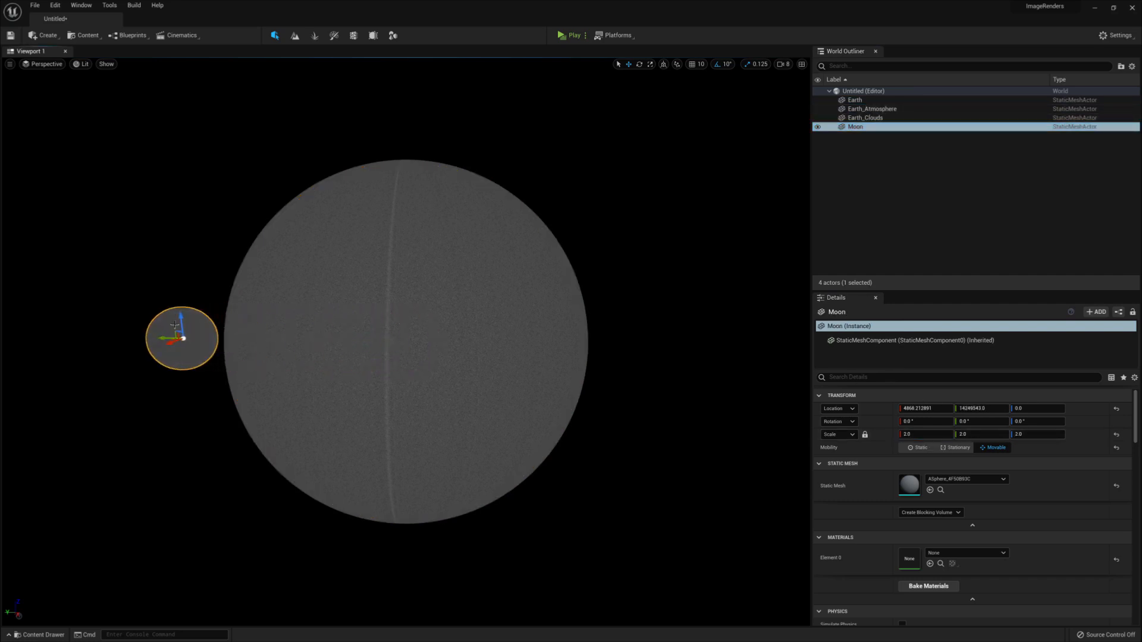
left_click_drag(184, 306, 164, 182)
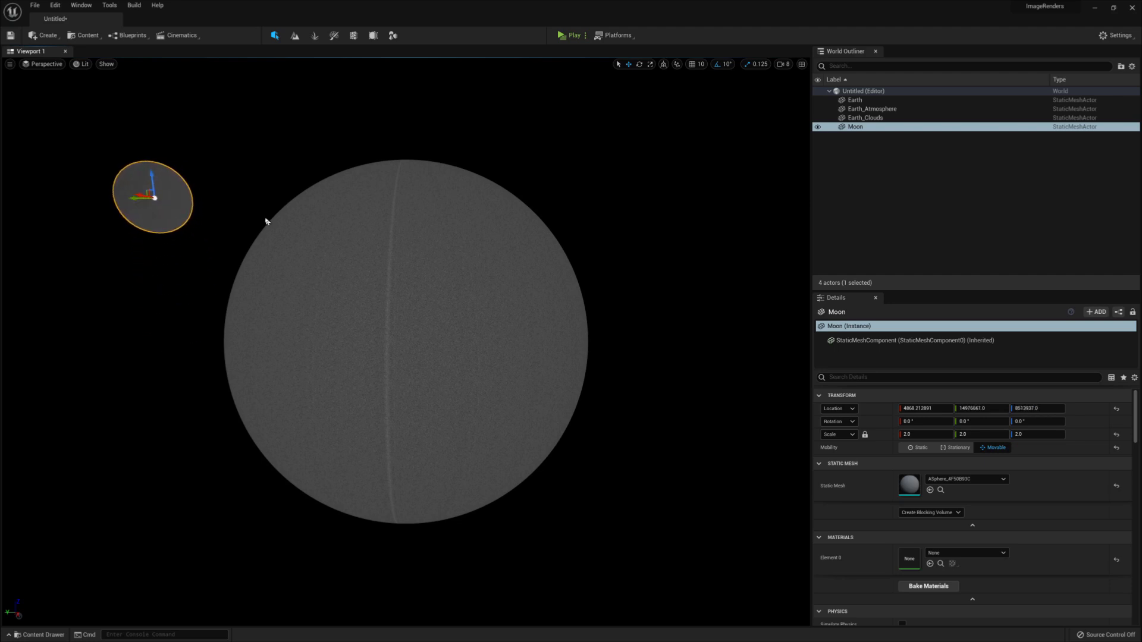
Duplicate the Earth sphere once more and rename the copy Stars
left_click(854, 100)
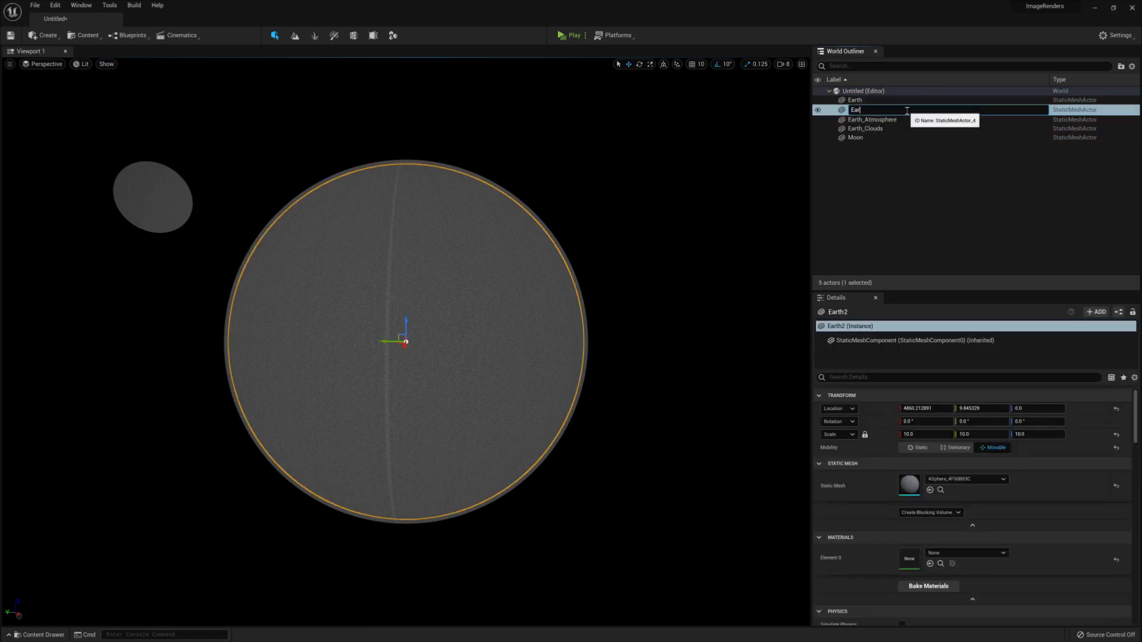
type("Stars")
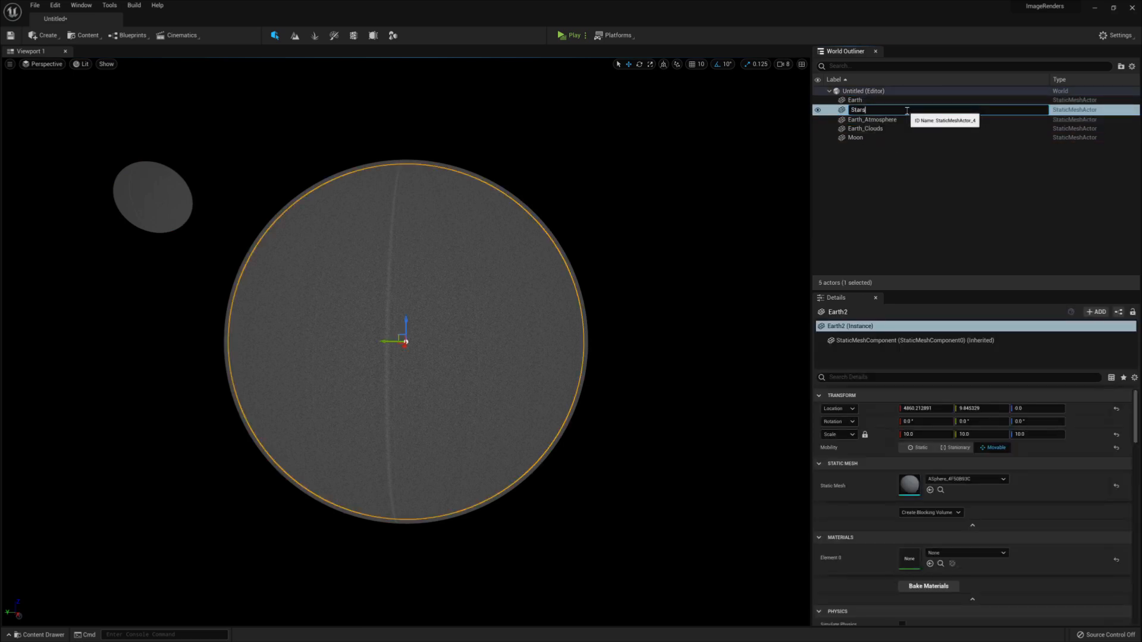
left_click(37, 634)
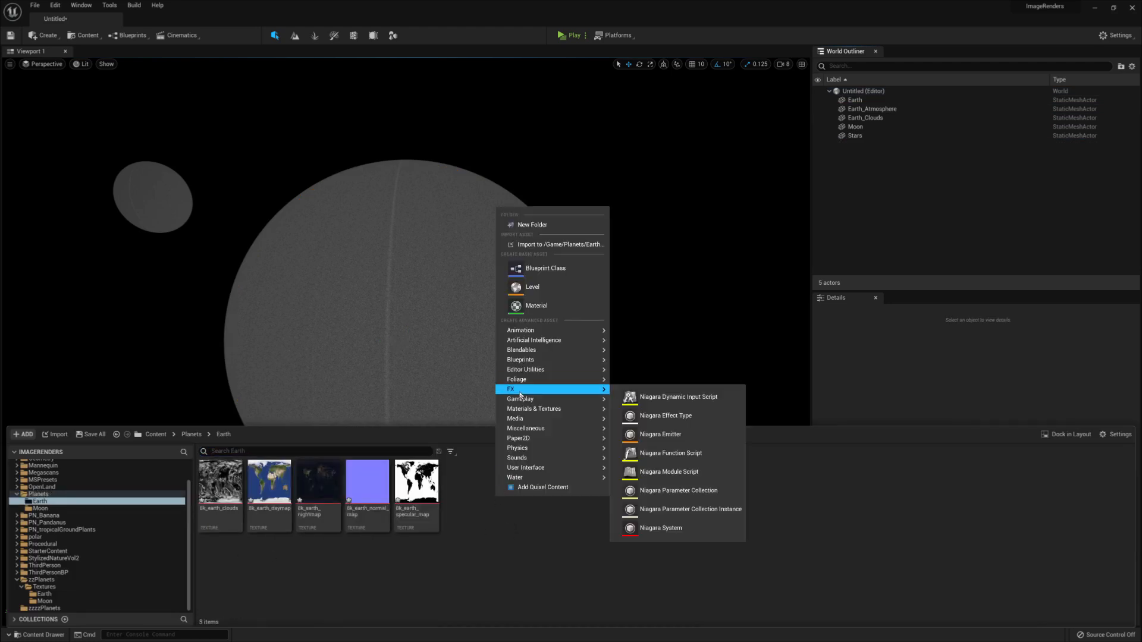
Create the M_Earth material in Planets/Earth and open it in the Material Editor
left_click(537, 305)
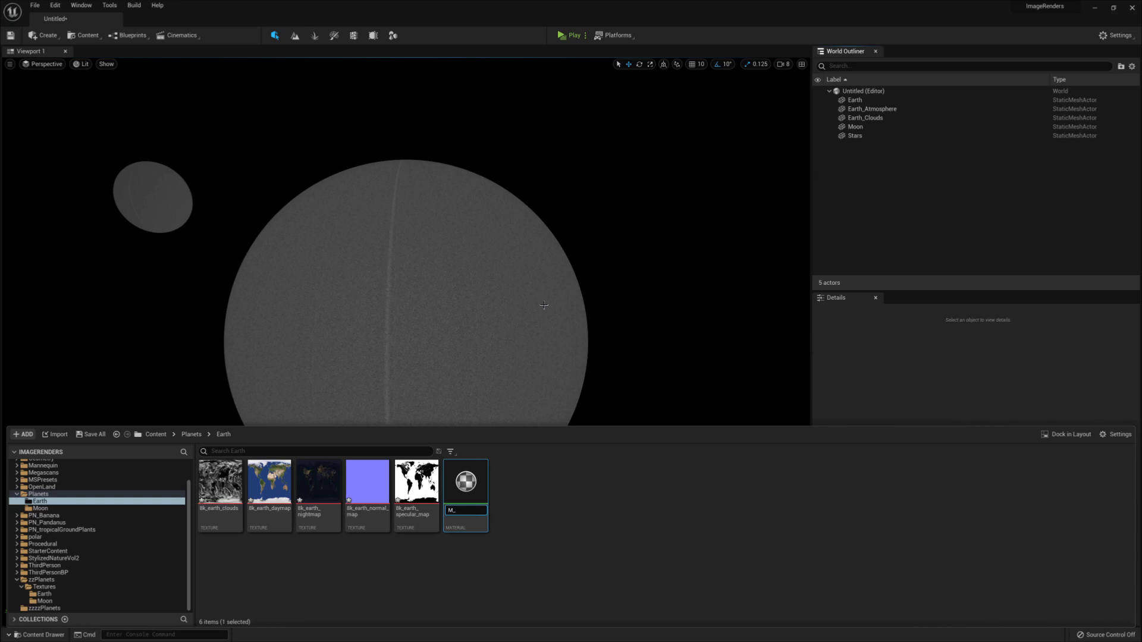
mouse_move(465, 481)
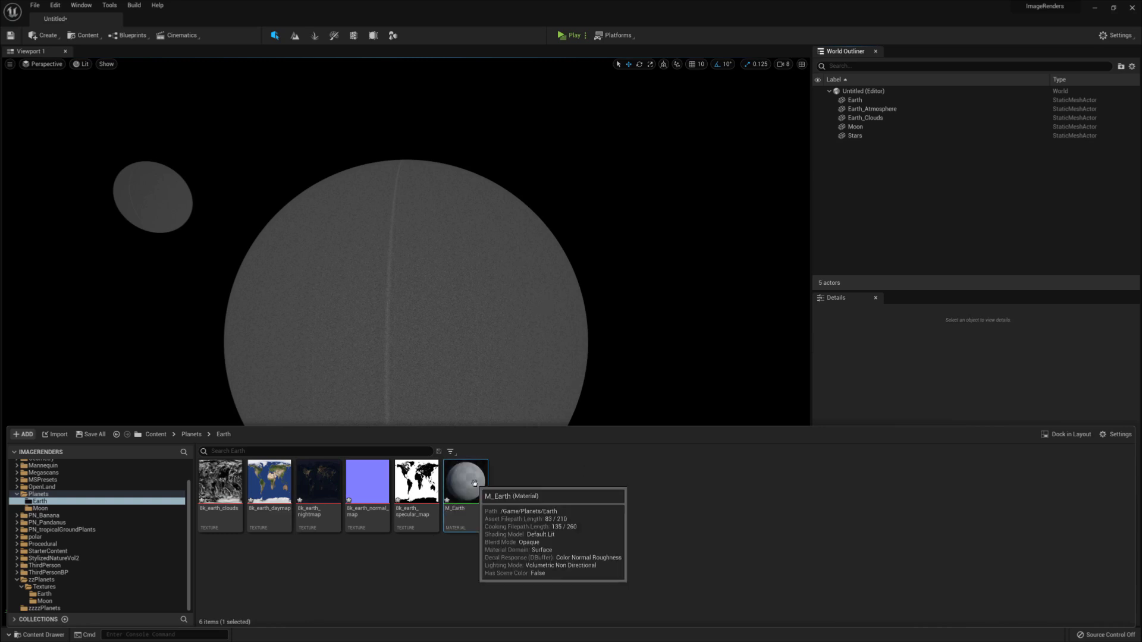
double_click(464, 482)
type("skyatmo")
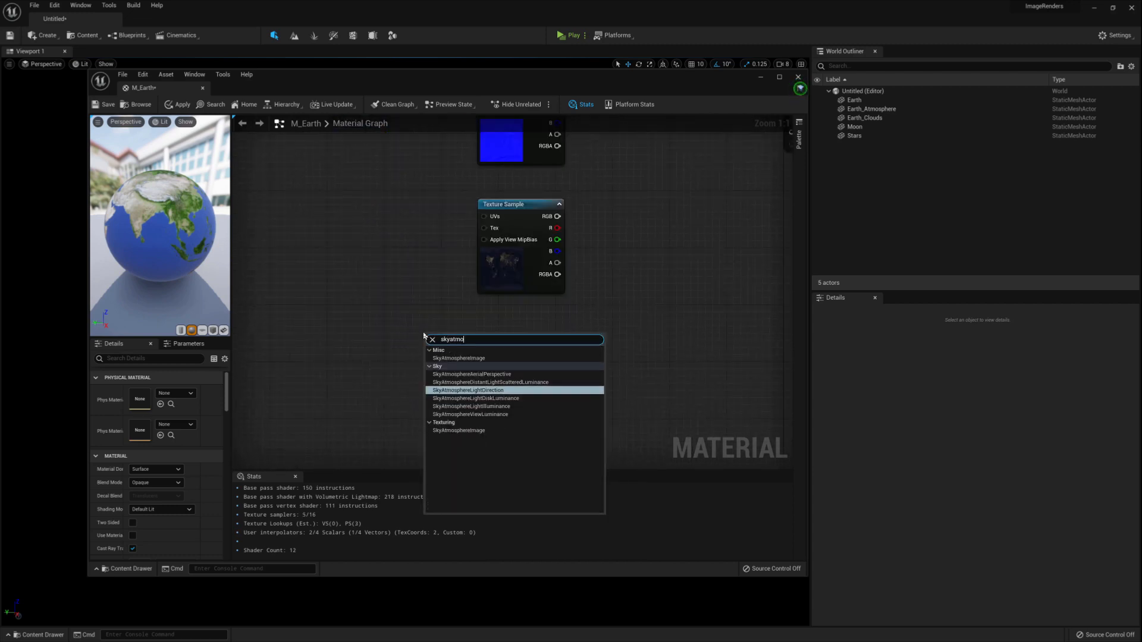
Add a SkyAtmosphereLightDirection node, wire the night-lights result into Emissive Color and close M_Earth
left_click(476, 390)
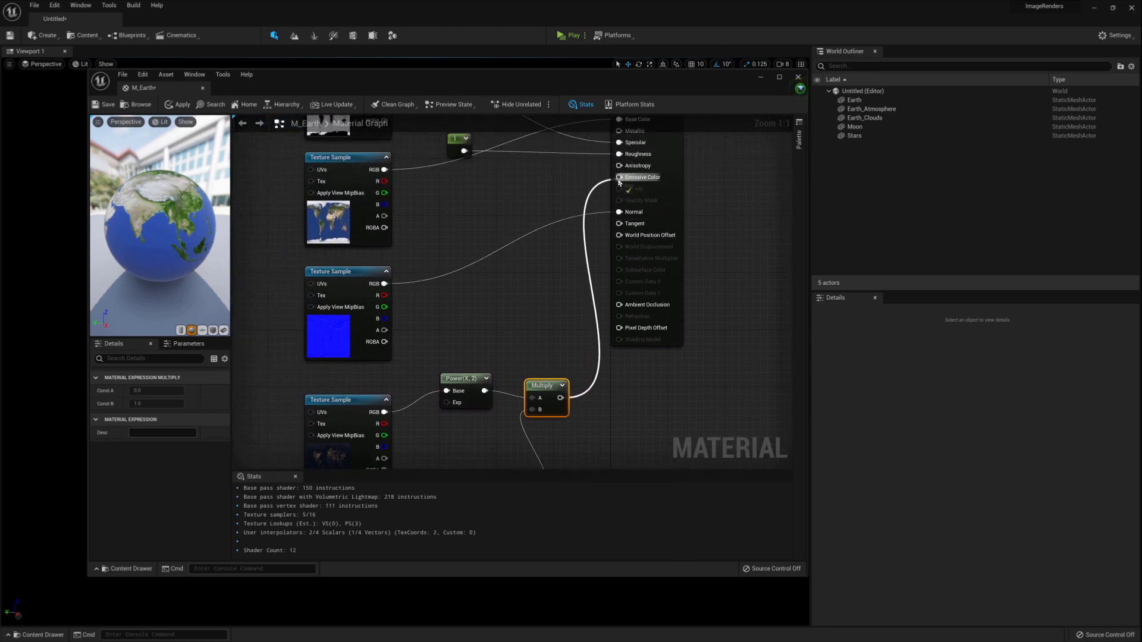
left_click(618, 177)
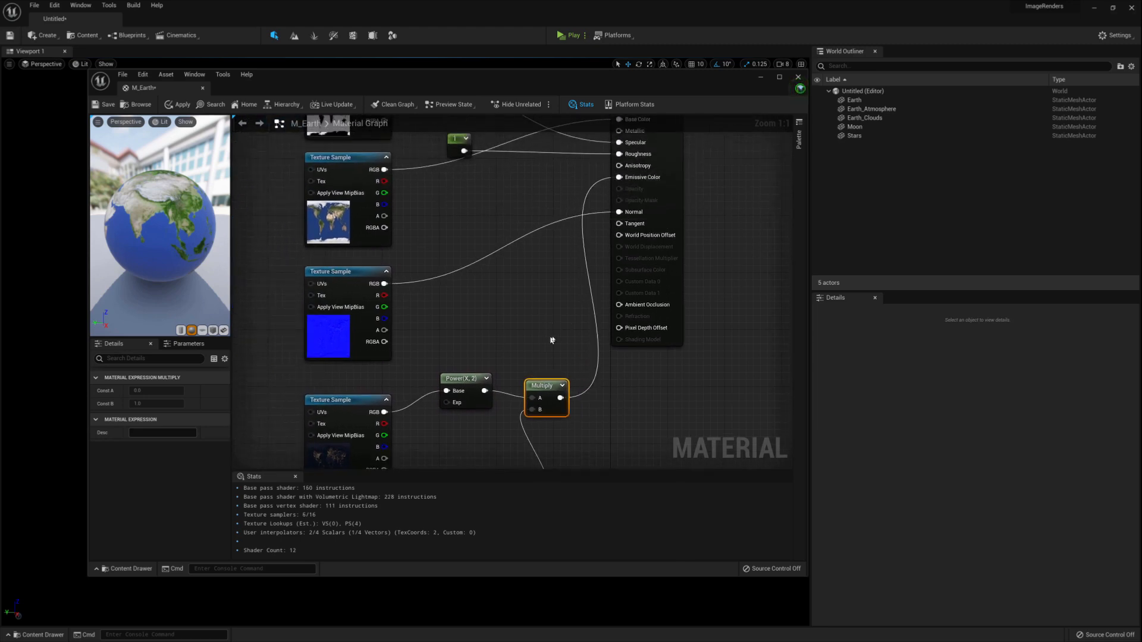
left_click(46, 34)
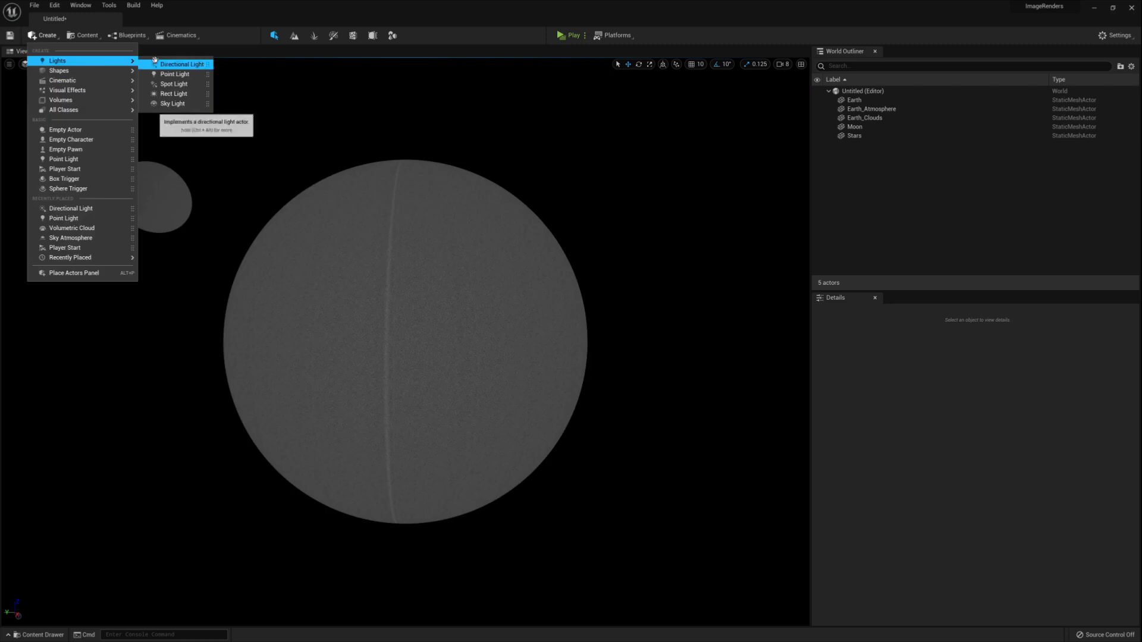
Add a Directional Light as the sun and adjust its Details so Earth and Moon light as crescents
left_click(183, 64)
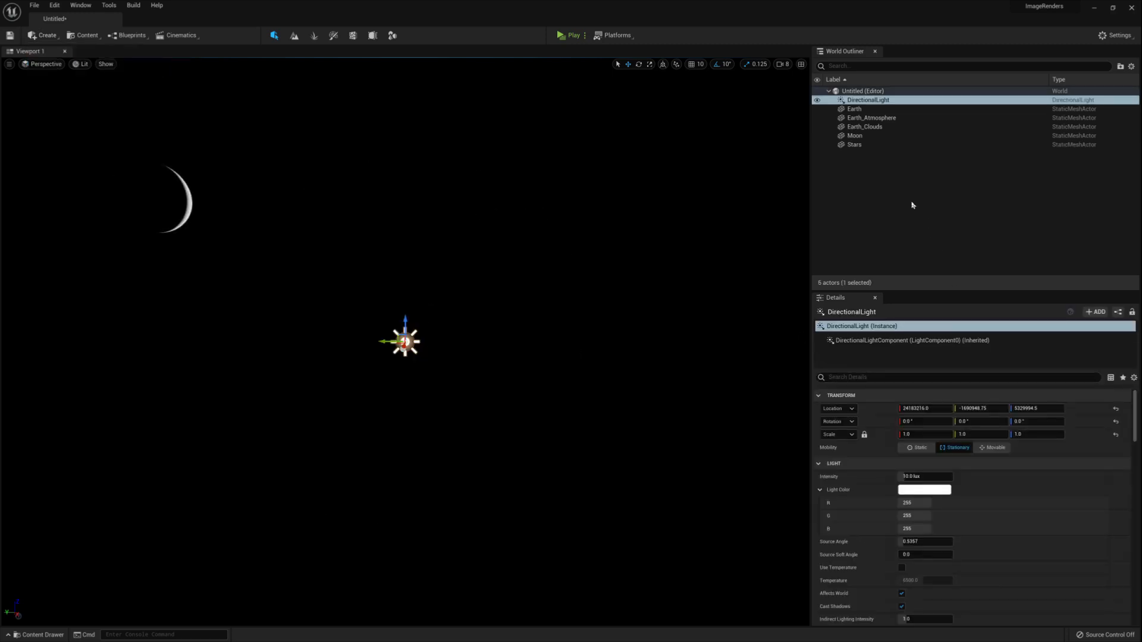
scroll("down", 3)
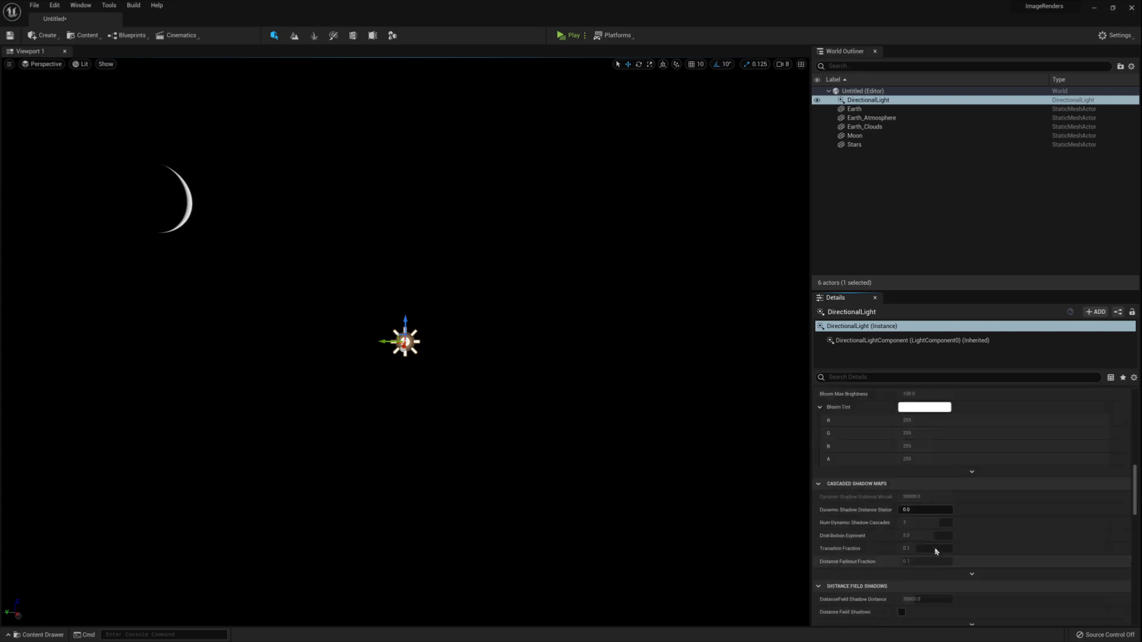
scroll("up", 3)
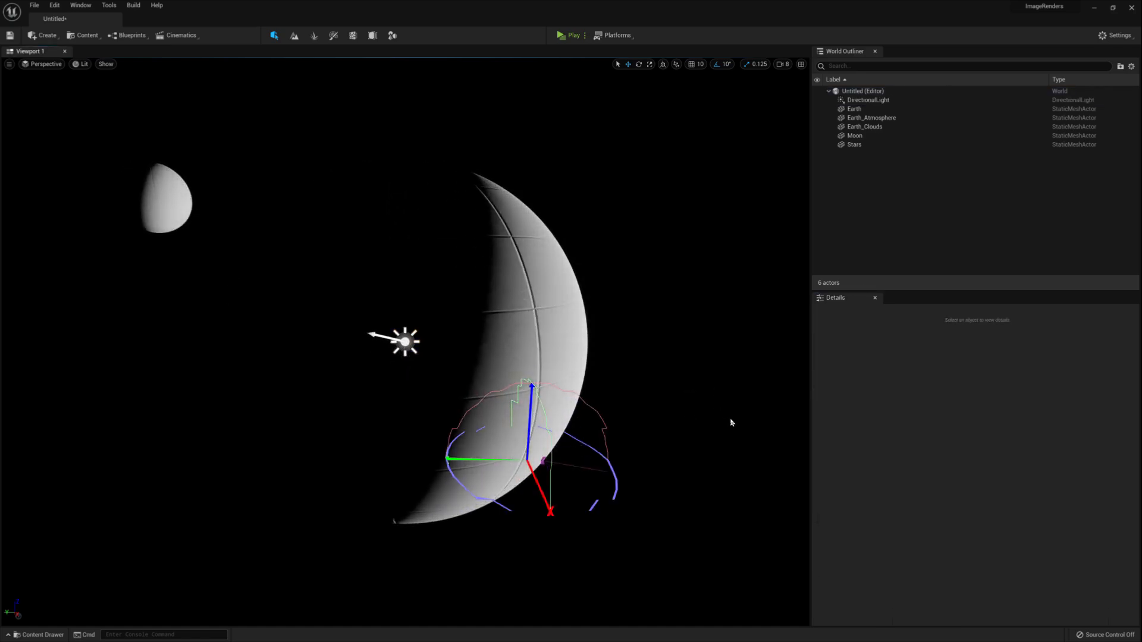
left_click(37, 634)
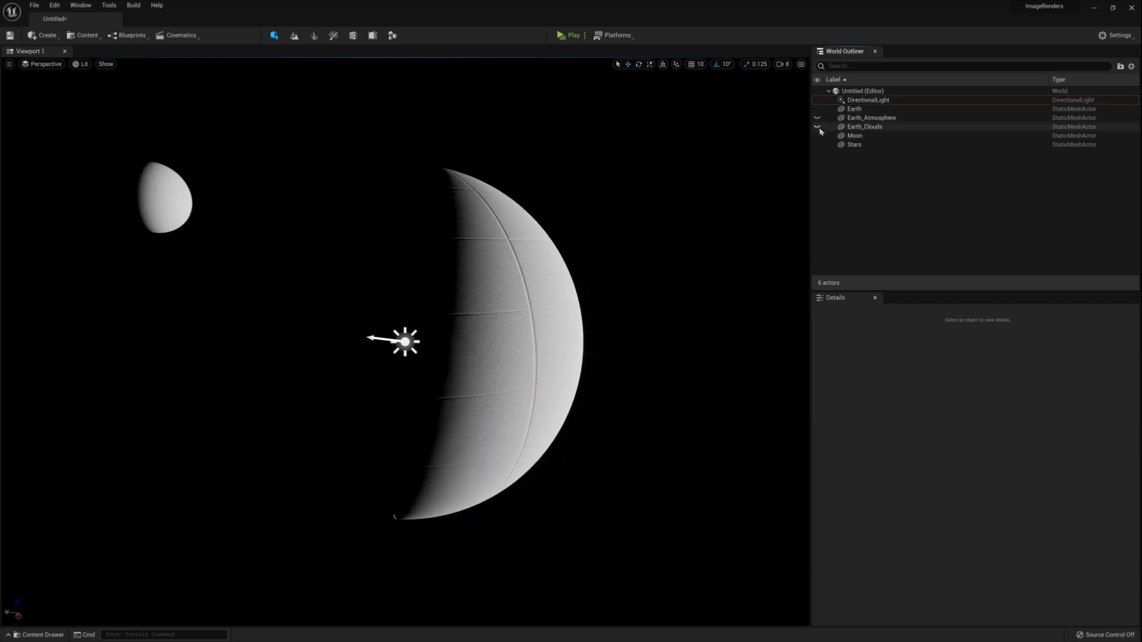
Hide the Earth_Clouds and Earth_Atmosphere shells and select Earth to show its day and night sides
left_click(40, 634)
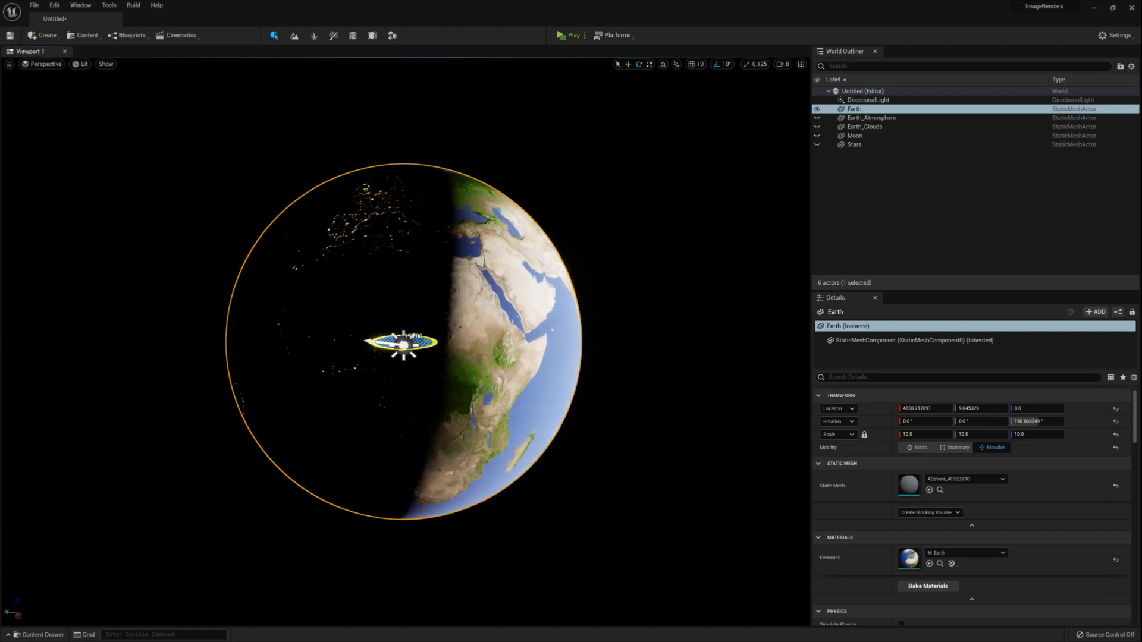
left_click(817, 137)
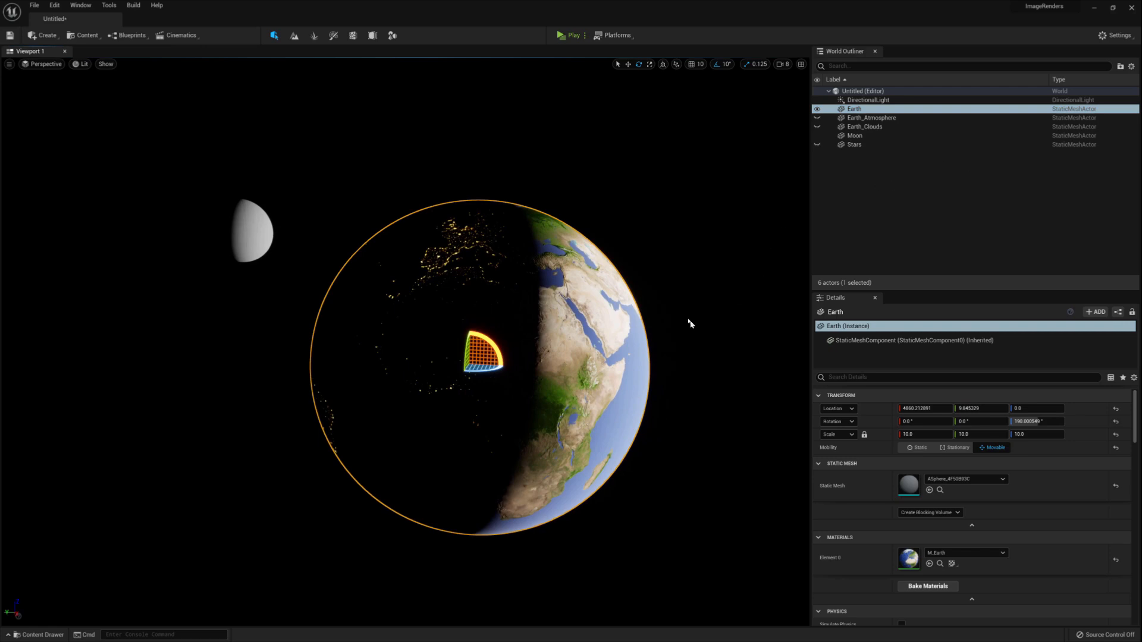
Create the M_Clouds material in Planets/Earth and open it in the Material Editor
left_click(34, 634)
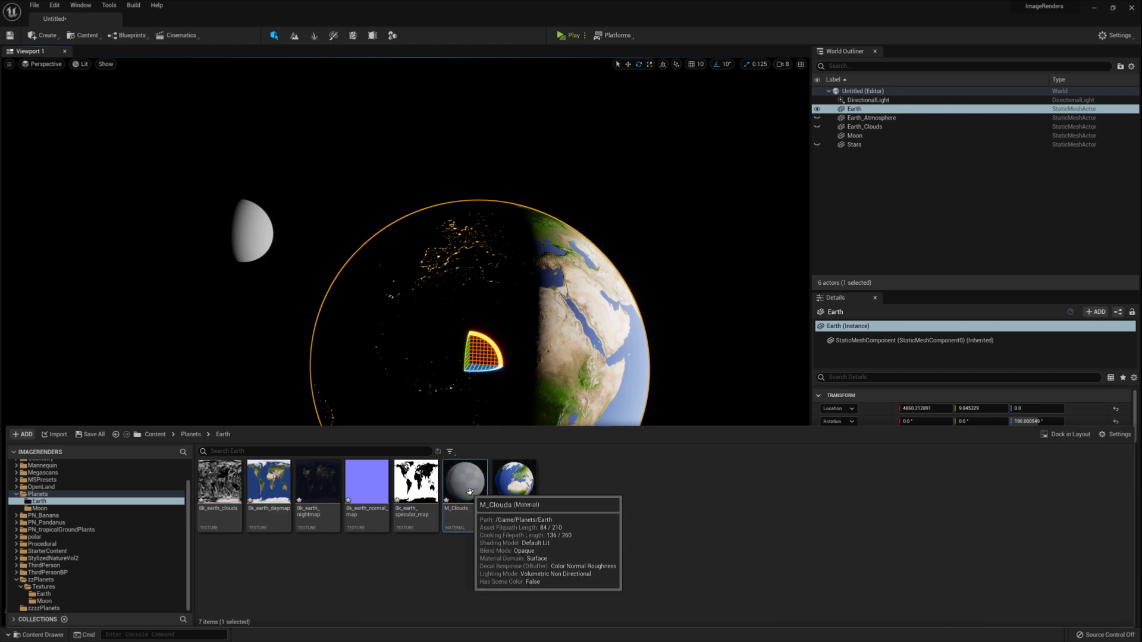
double_click(465, 479)
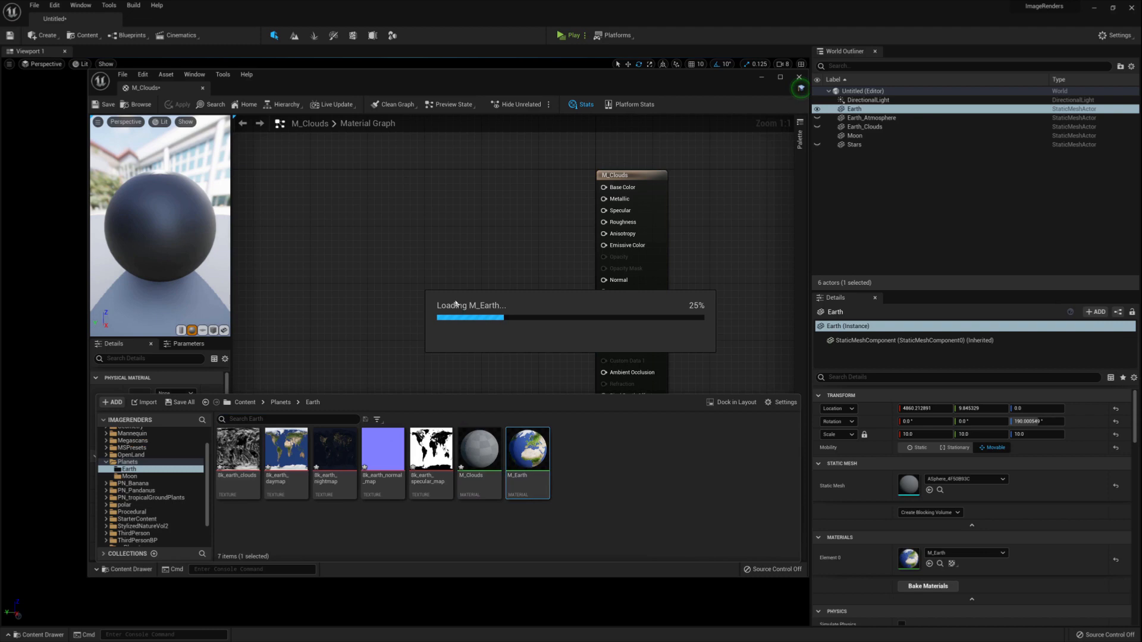
Set M_Clouds to Translucent blending and add the nodes multiplying the cloud texture by the light-direction dot product
double_click(527, 449)
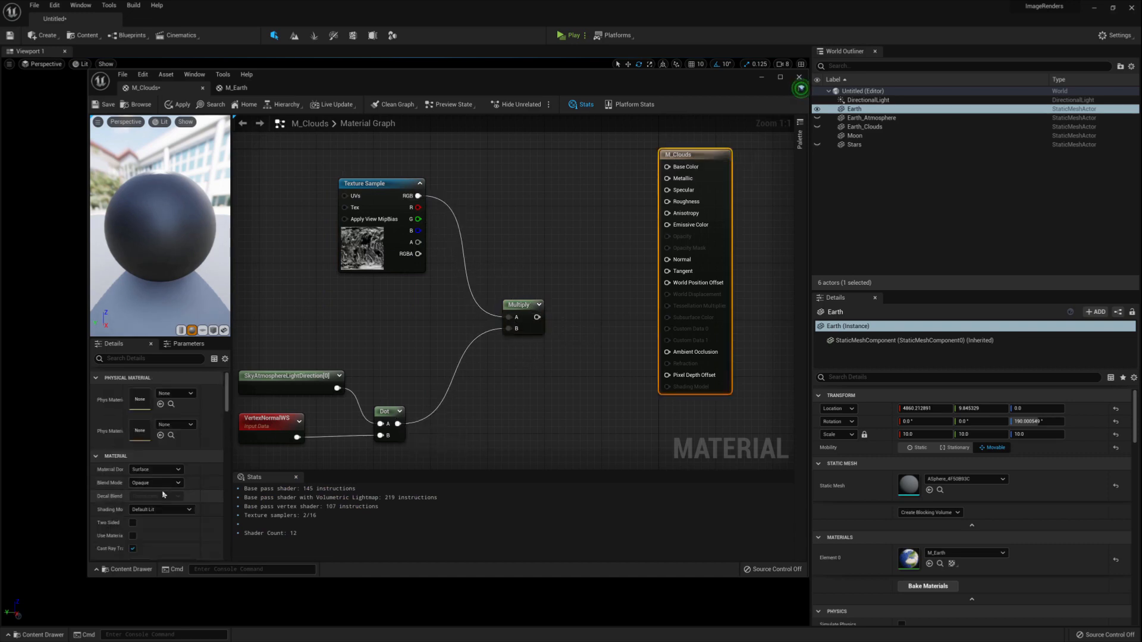
left_click(155, 483)
type("para")
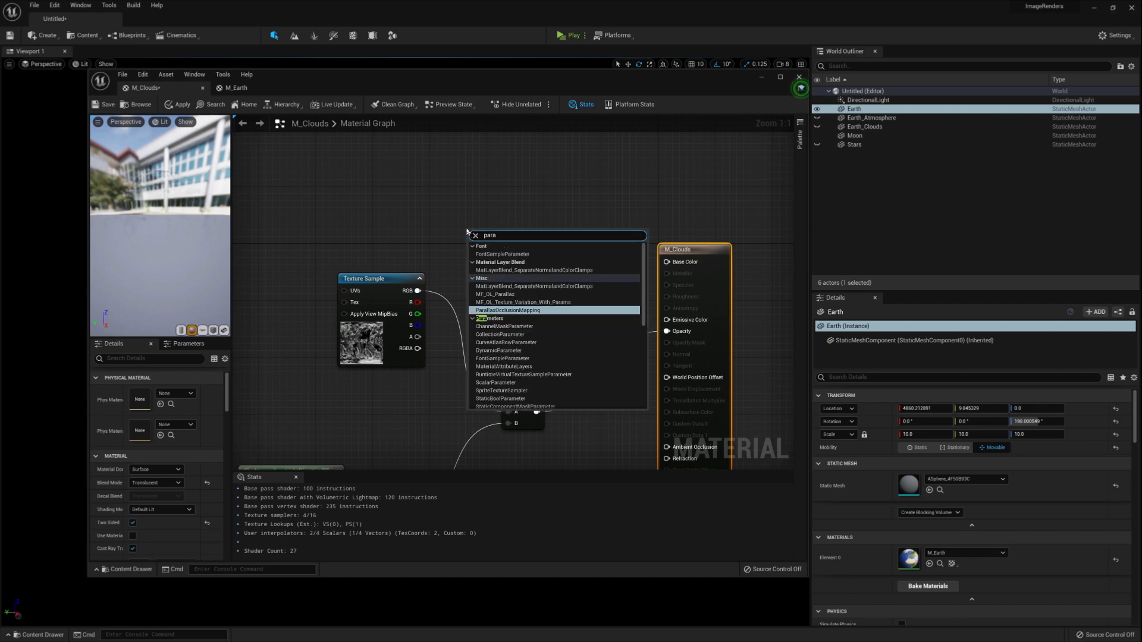
type("m")
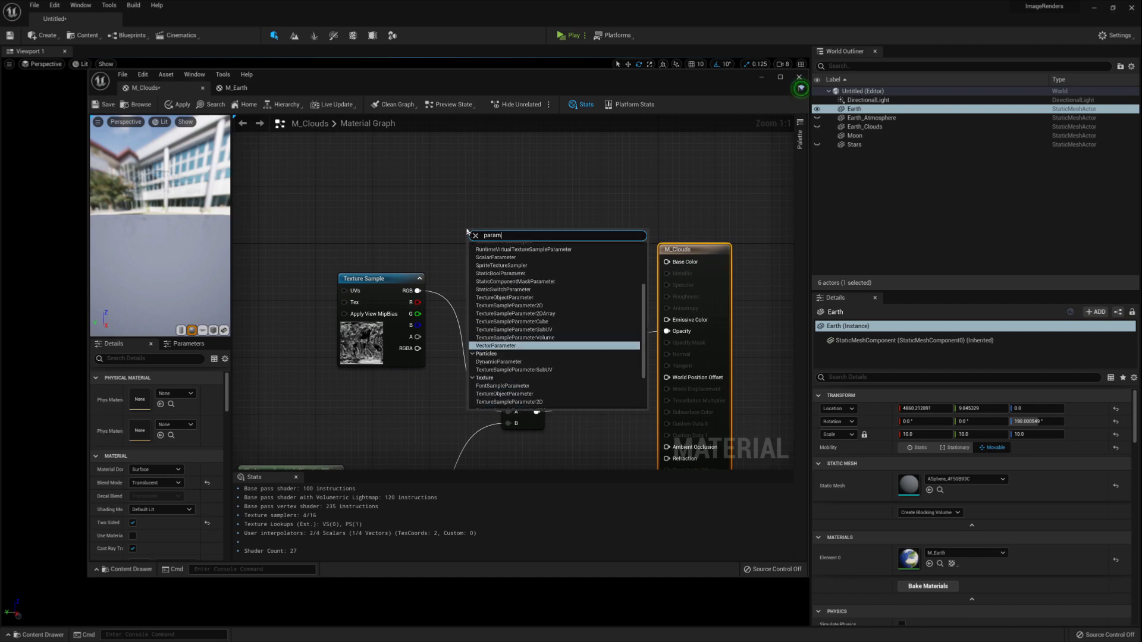
left_click(497, 345)
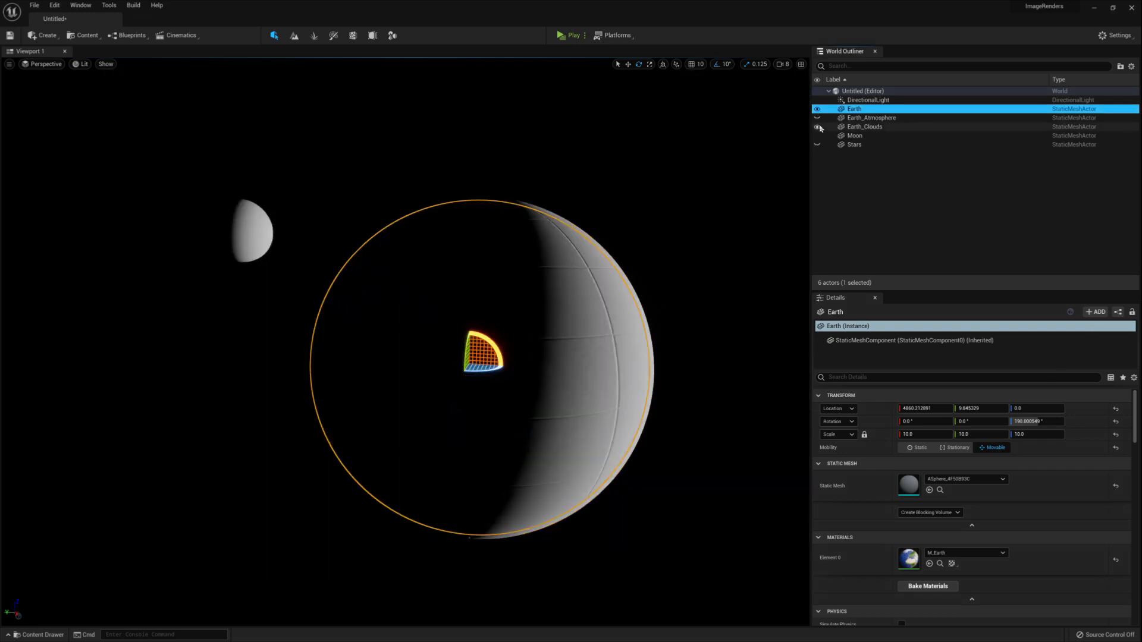
Show the lit cloud layer on Earth and browse to Content > Planets > Earth with its textures and materials
left_click(35, 633)
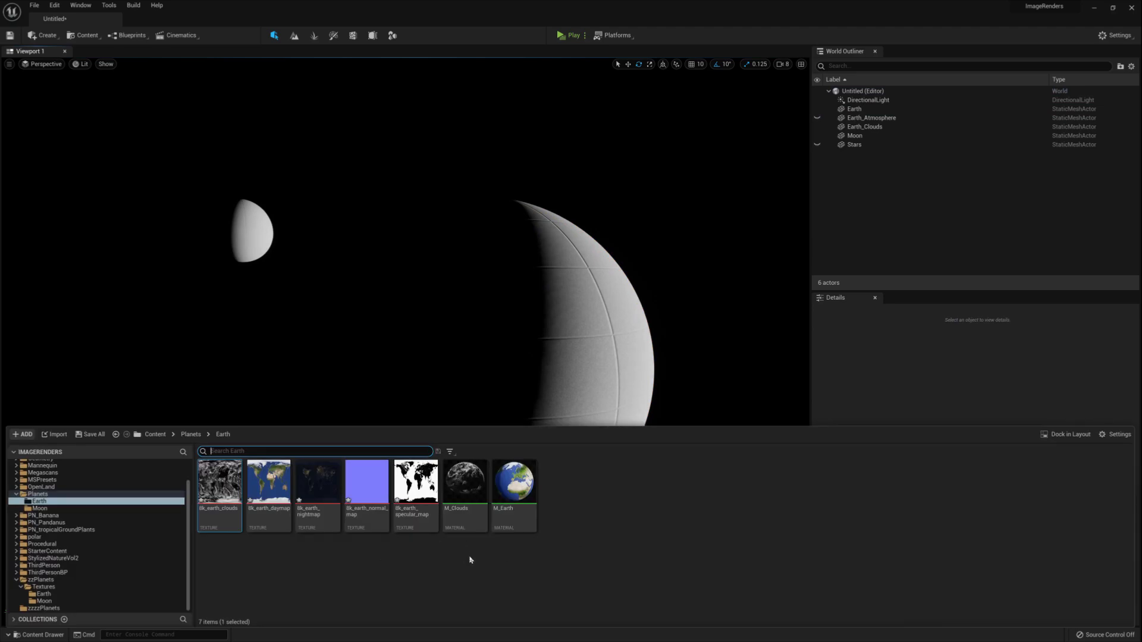
left_click(41, 634)
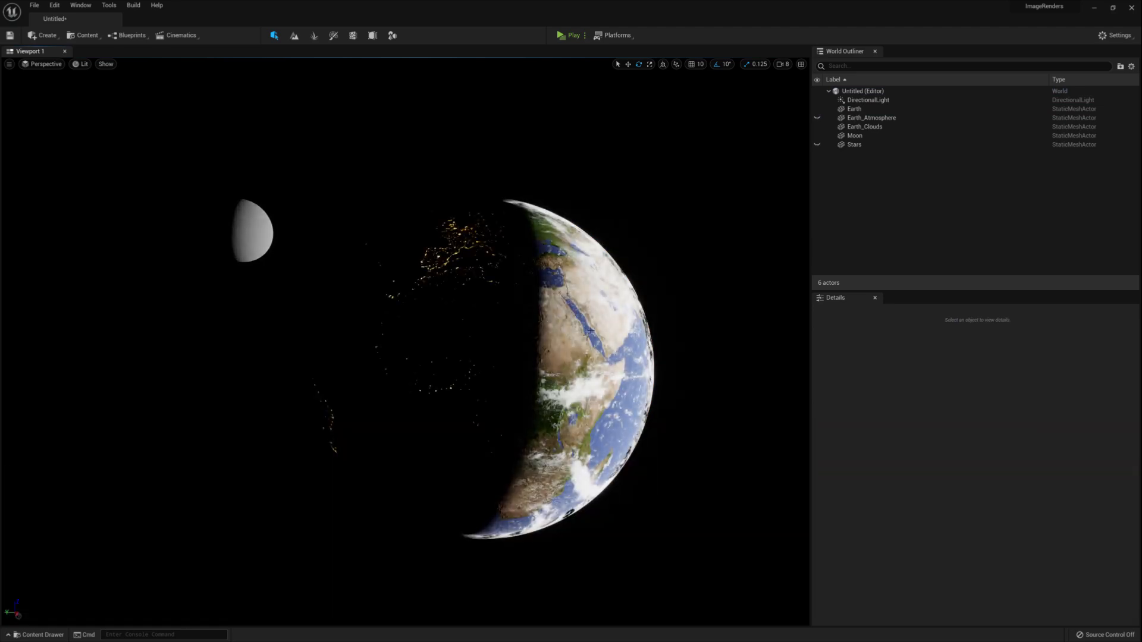
left_click(864, 126)
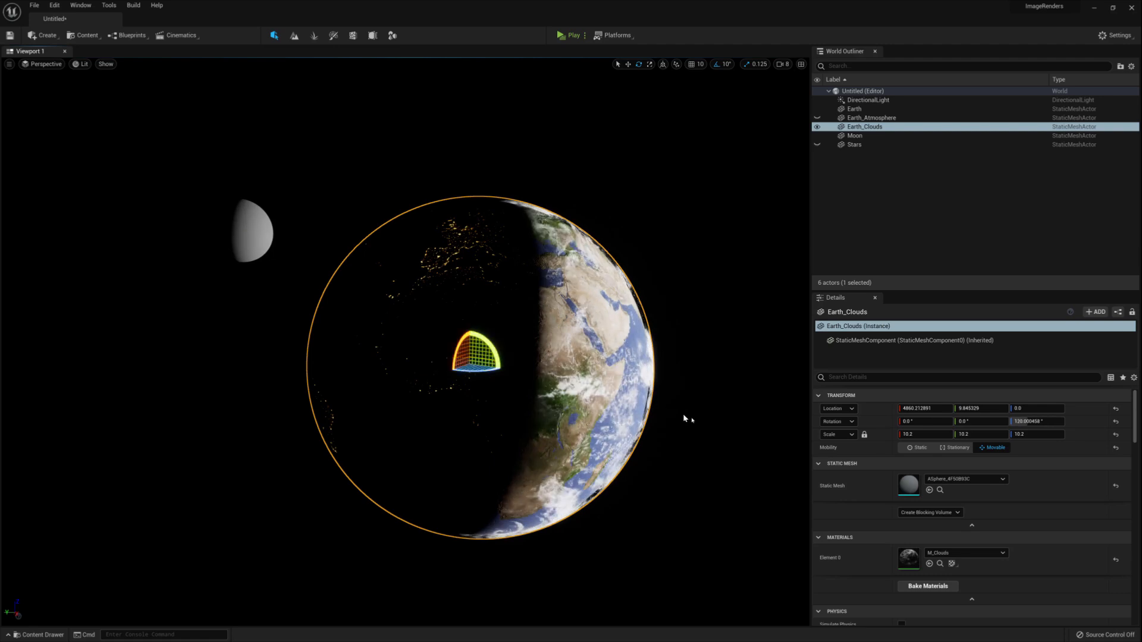
left_click(694, 424)
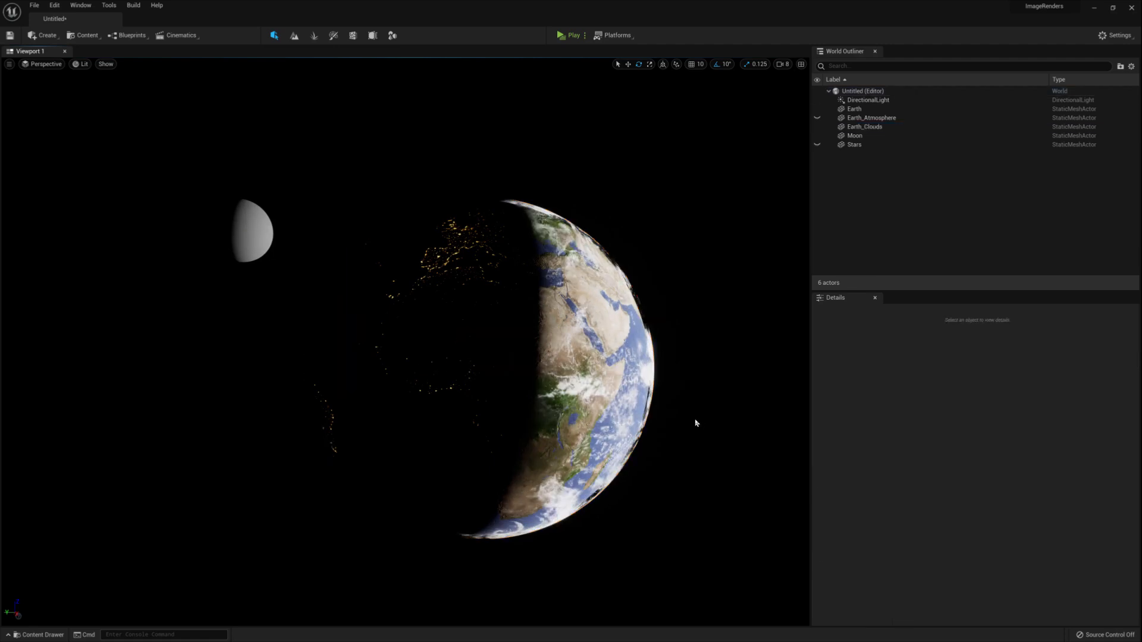
left_click(37, 634)
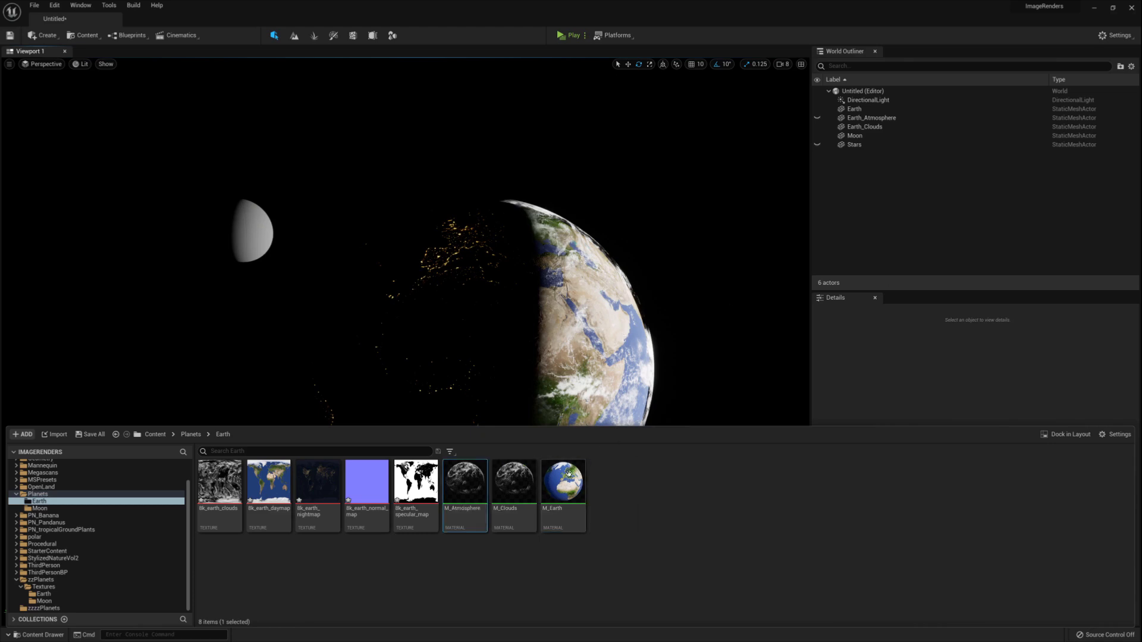
Wire Fresnel and Power nodes into M_Atmosphere's Opacity for a faint blue rim, then apply and save
double_click(463, 480)
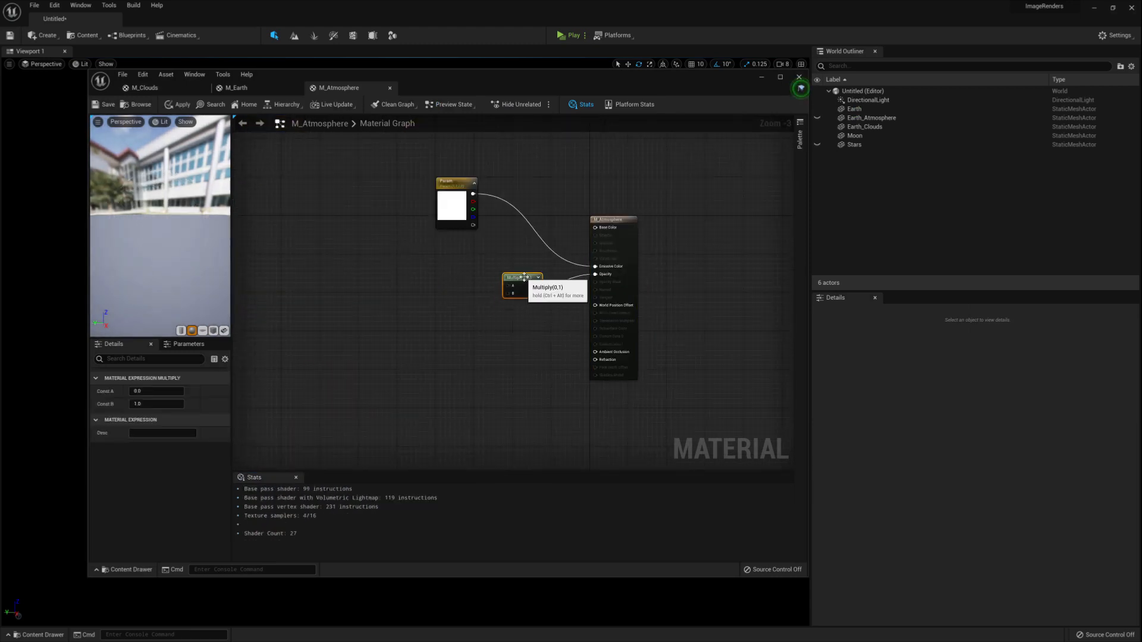
type("fres")
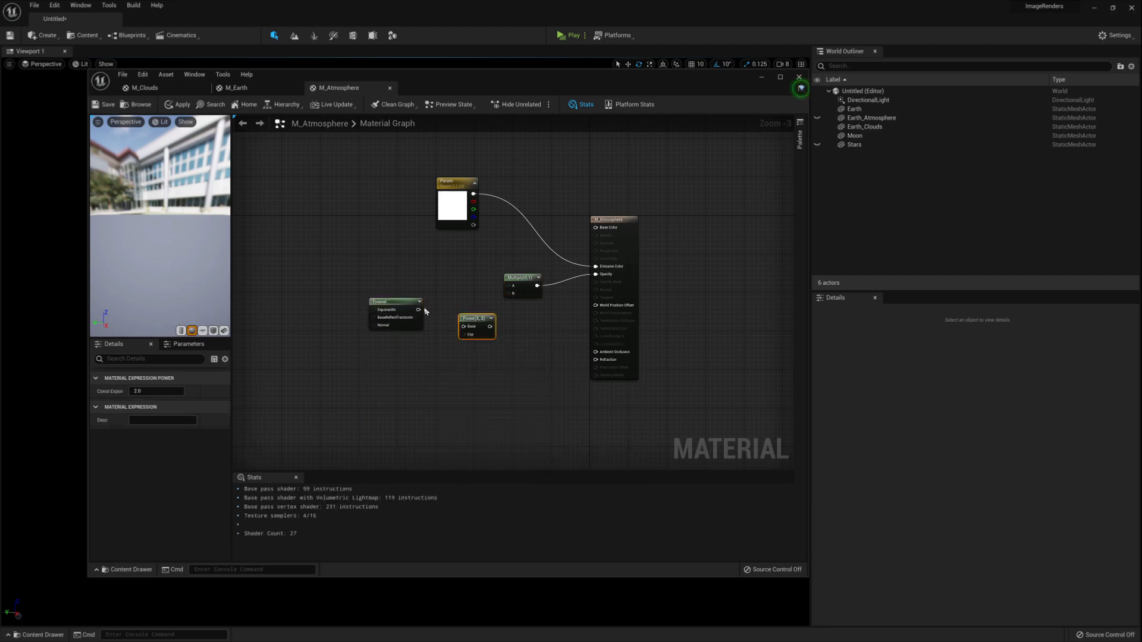
left_click(395, 301)
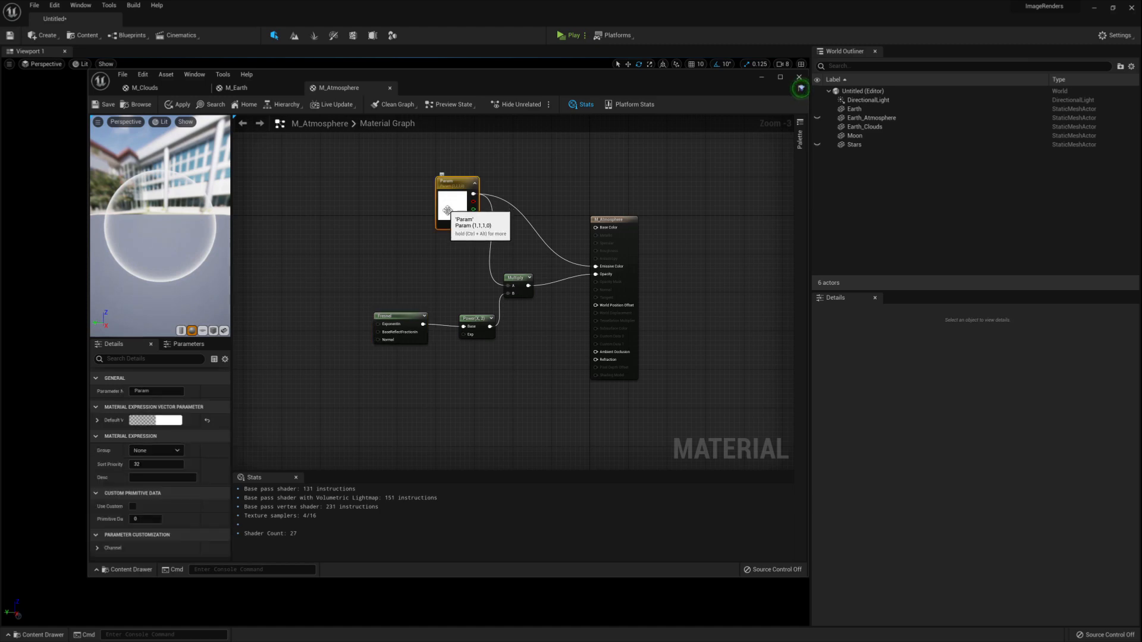
mouse_move(443, 270)
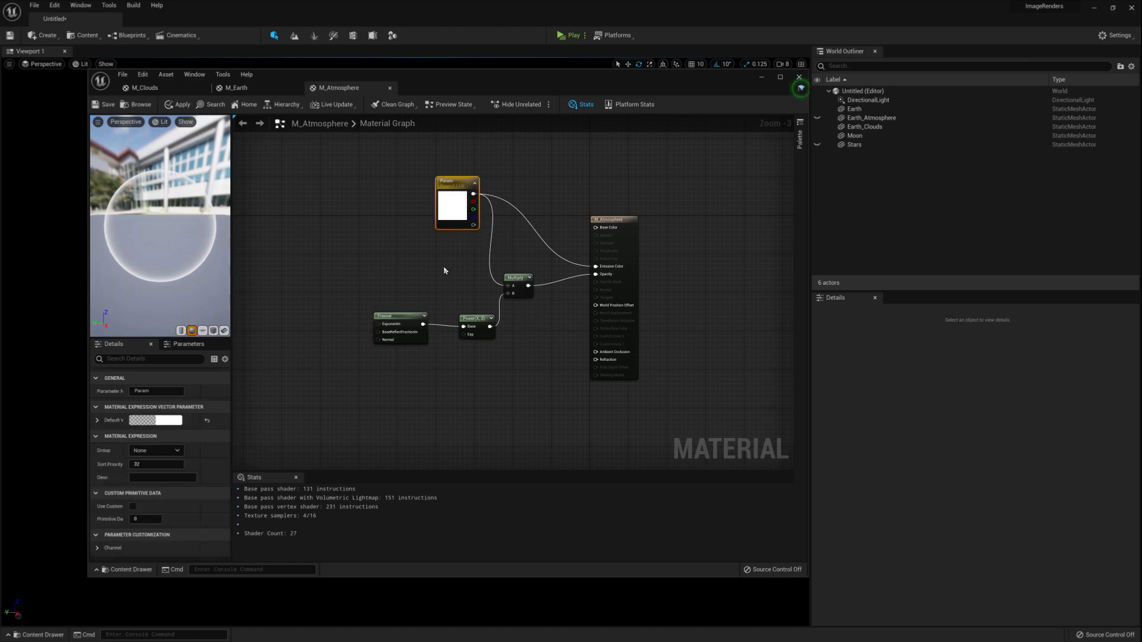
left_click(797, 77)
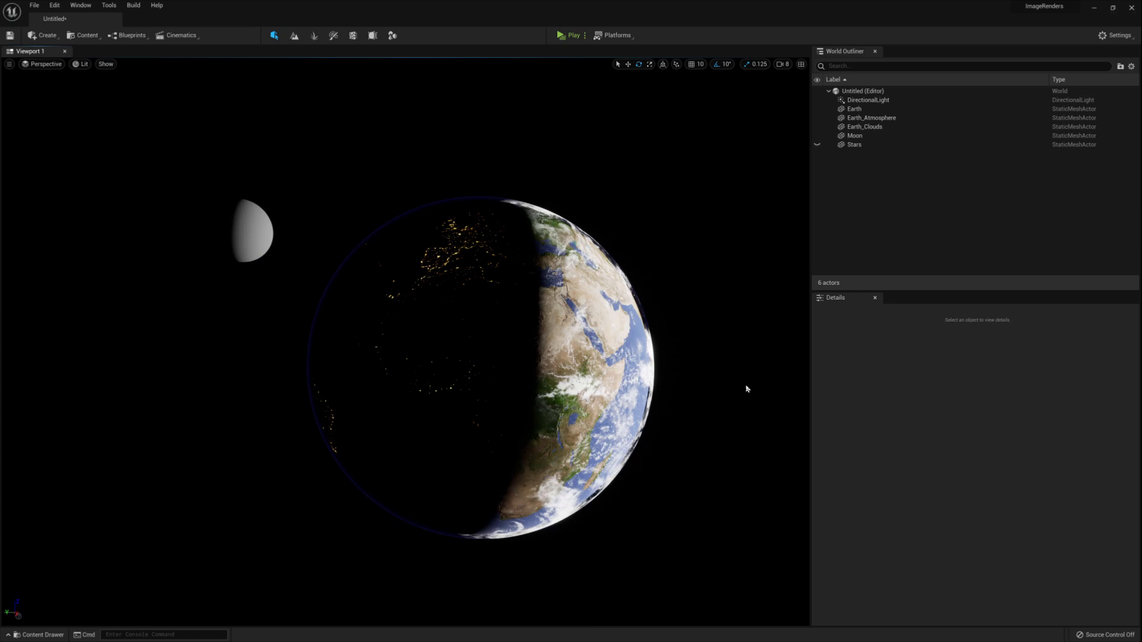
Create M_Moon with the 8k_moon texture on Base Color and a Constant on Roughness, and apply it
left_click(35, 634)
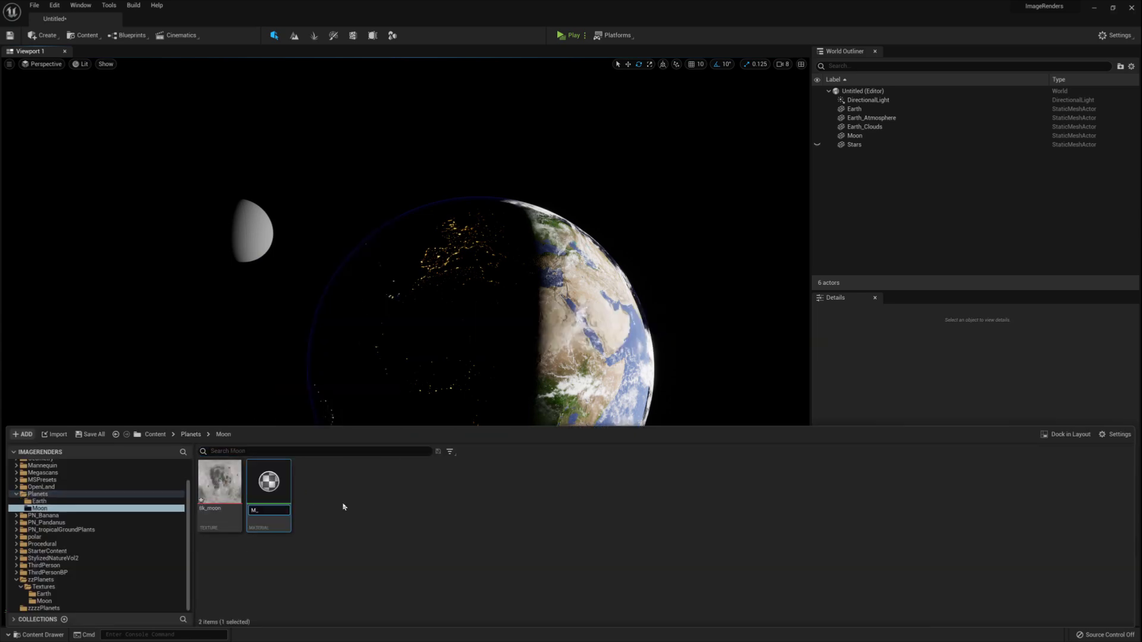
mouse_move(268, 481)
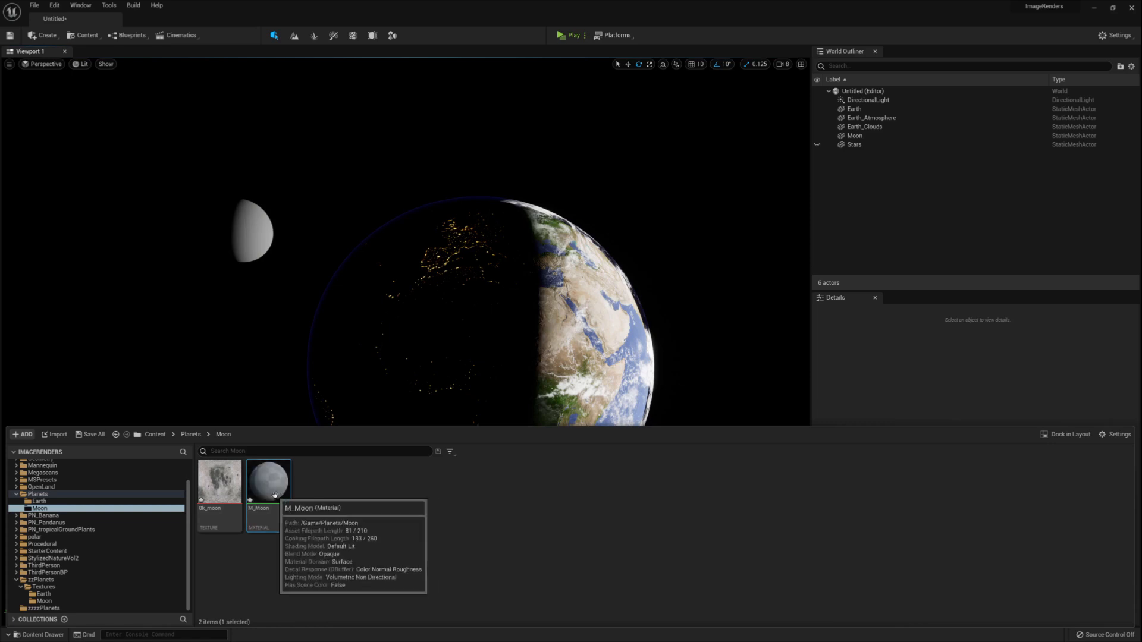
double_click(268, 479)
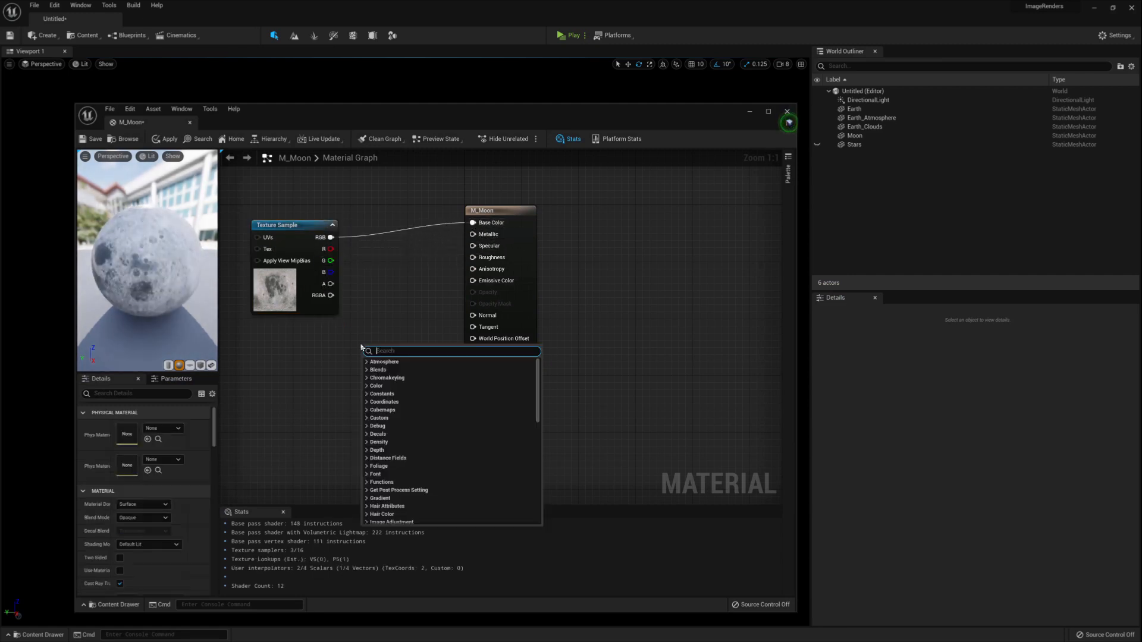
left_click(381, 394)
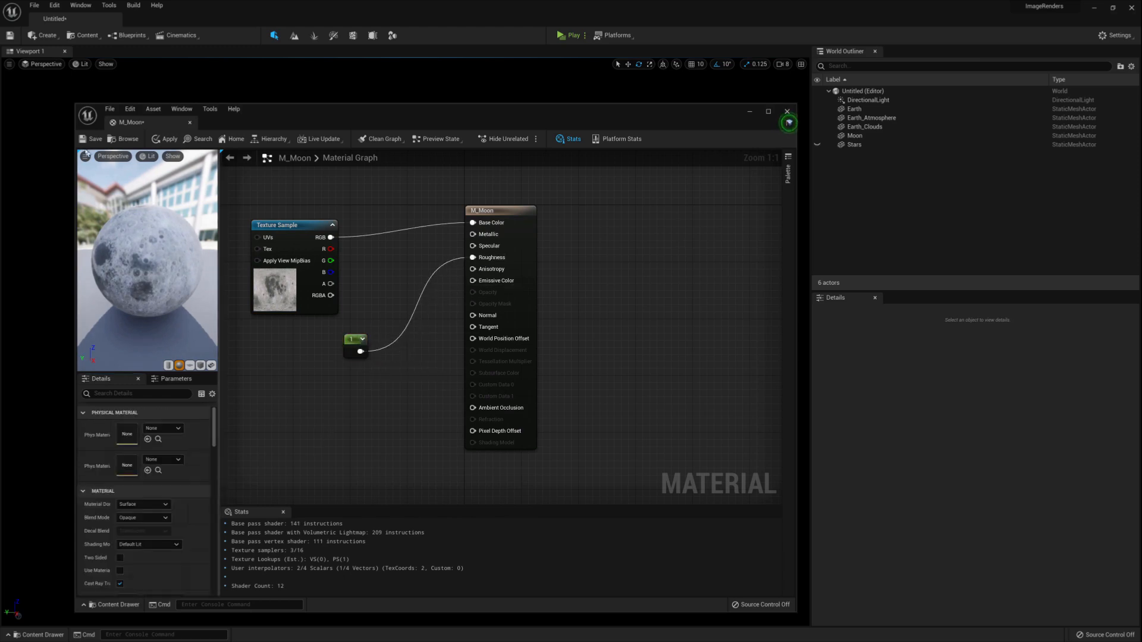
left_click(786, 112)
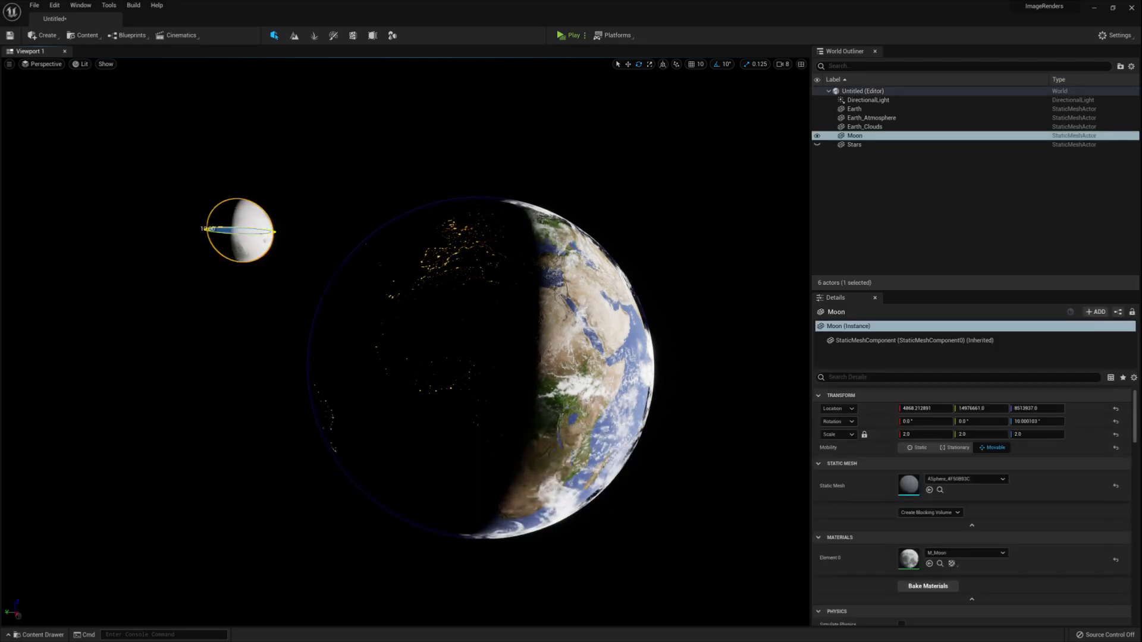
View the textured Moon, then start a new Material in the Planets folder
left_click(854, 144)
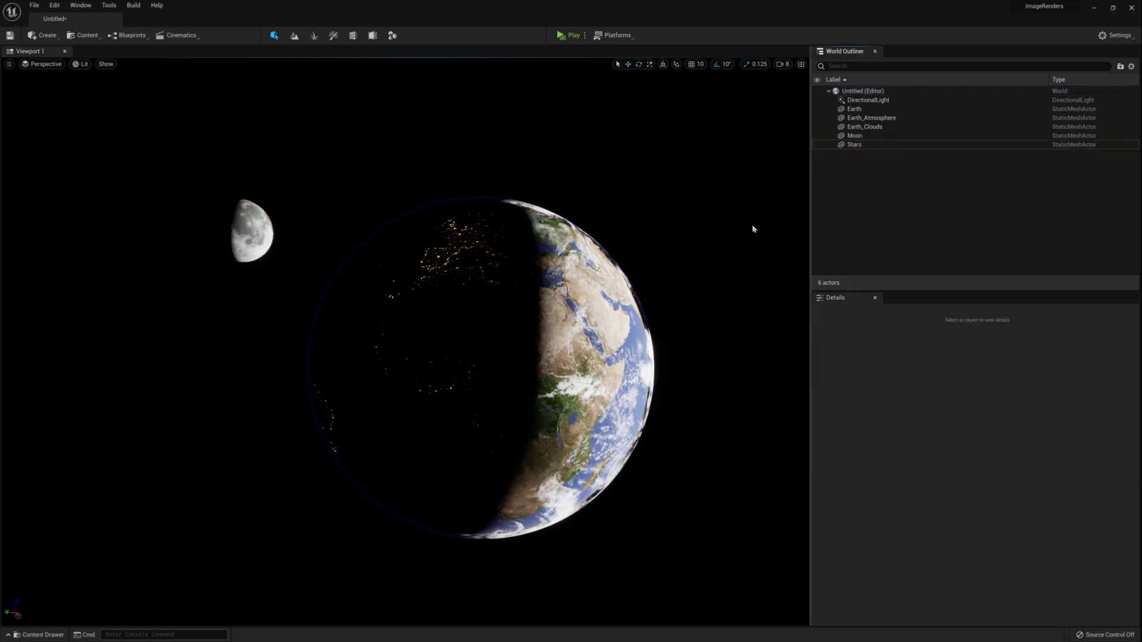
left_click(35, 633)
type("M")
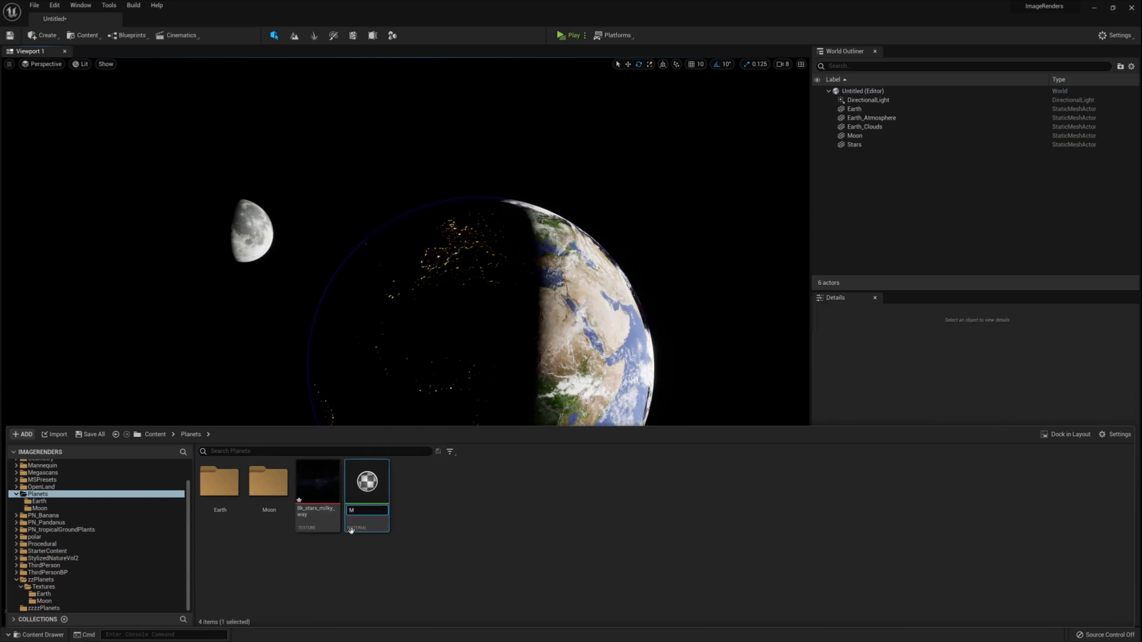
mouse_move(366, 481)
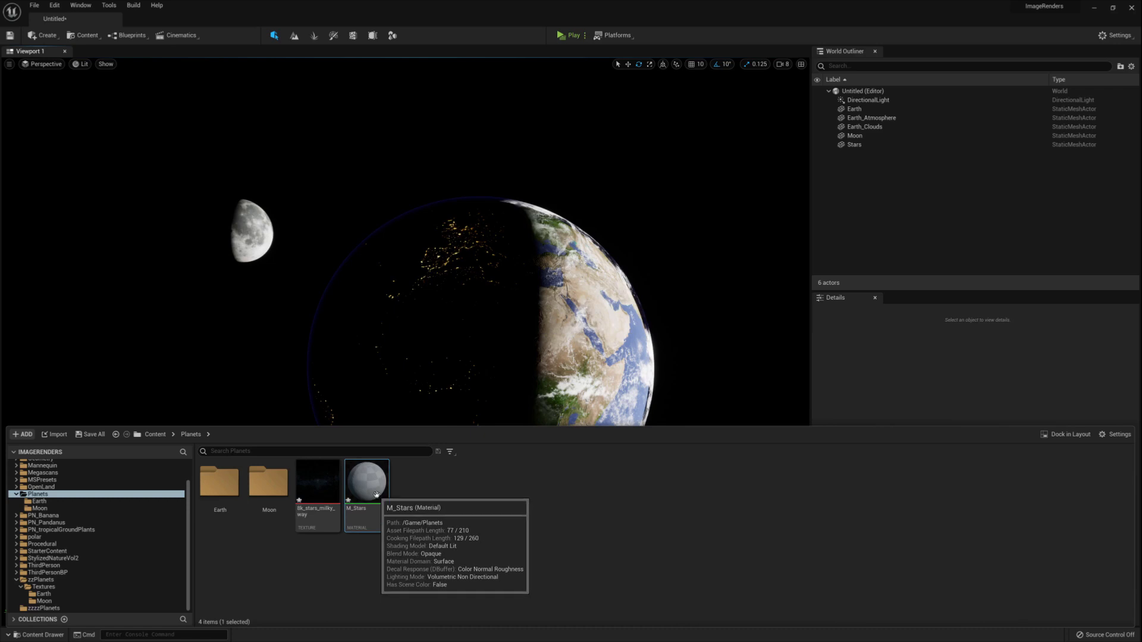
Multiply the milky way texture by a 0.2 constant in M_Stars, then save
double_click(365, 477)
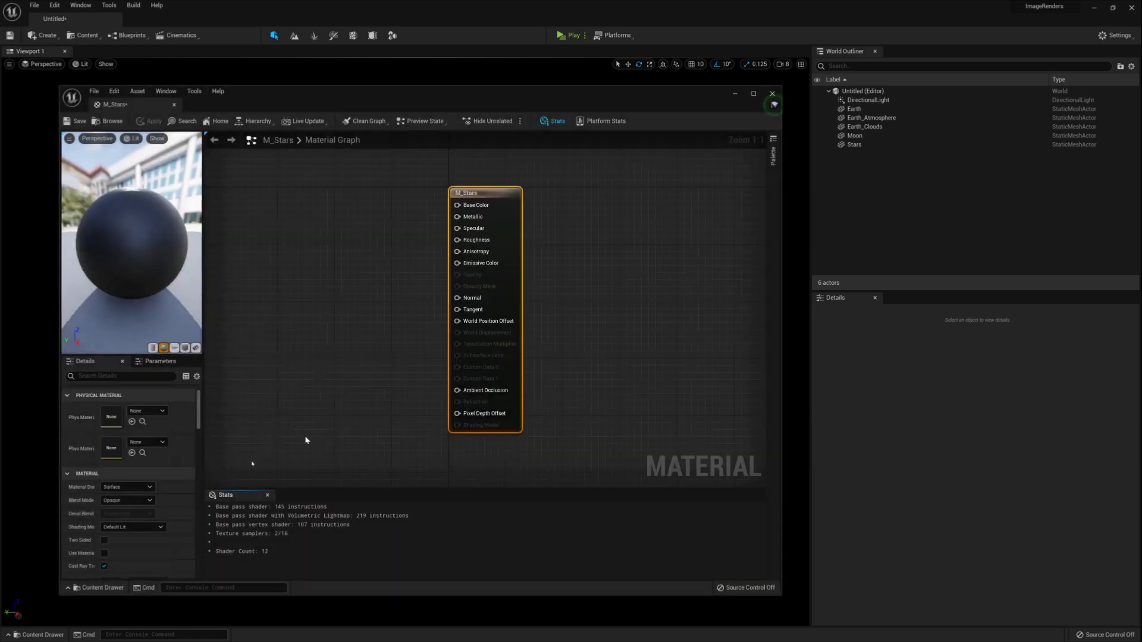
left_click(127, 501)
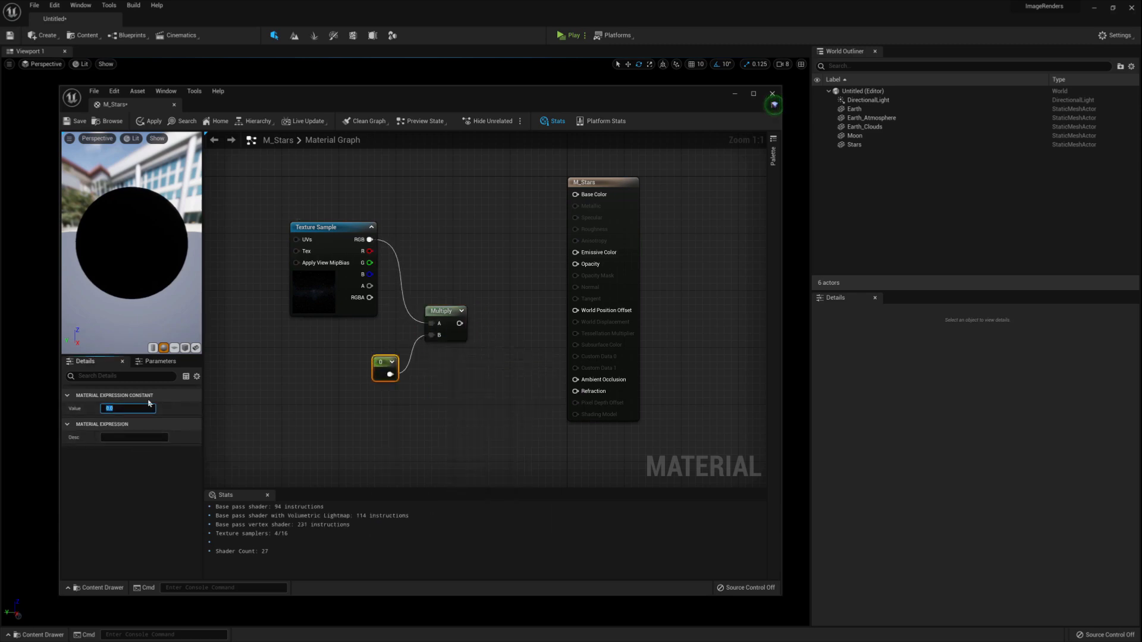
type("0.2")
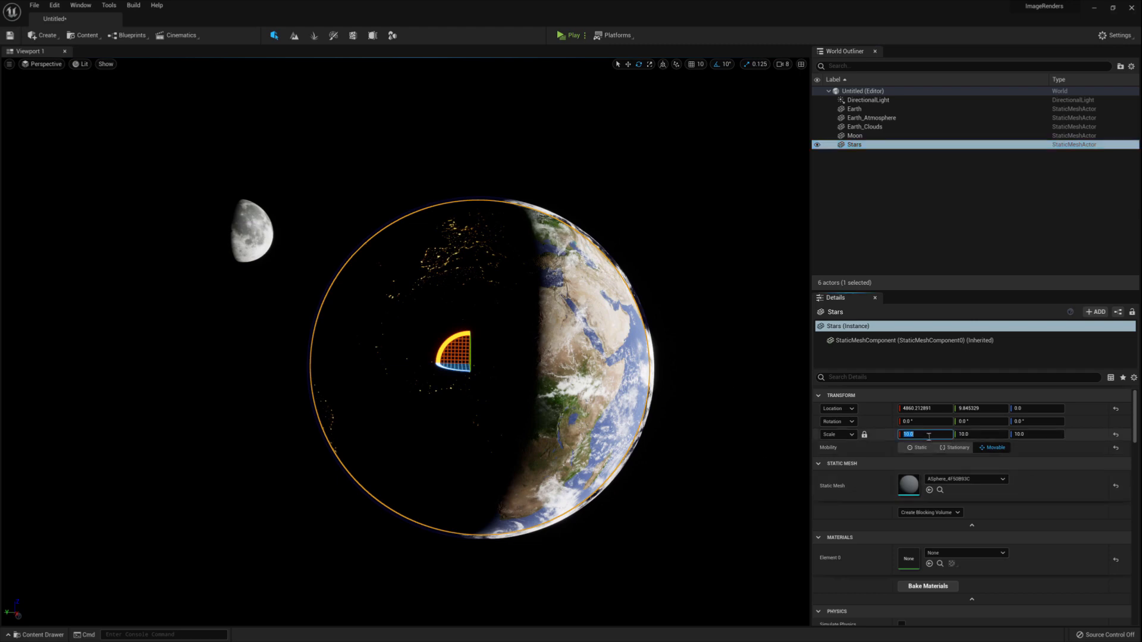
mouse_move(929, 435)
type("1000")
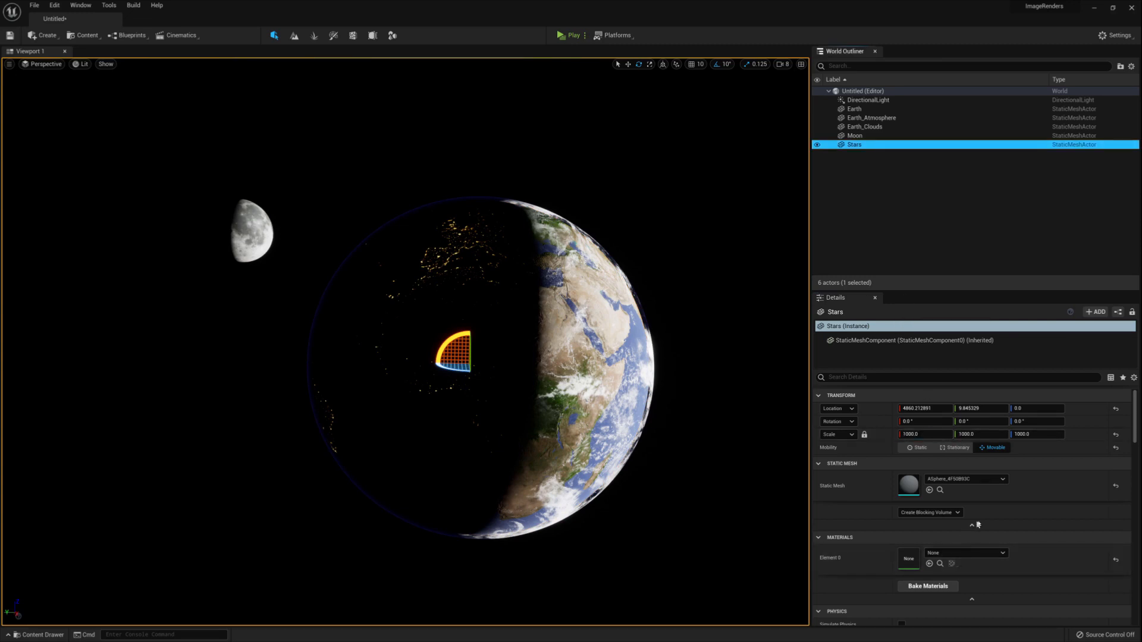
Assign M_Stars to the Stars sphere scaled to 1000 and set its Rotation Z to -80
left_click(1002, 553)
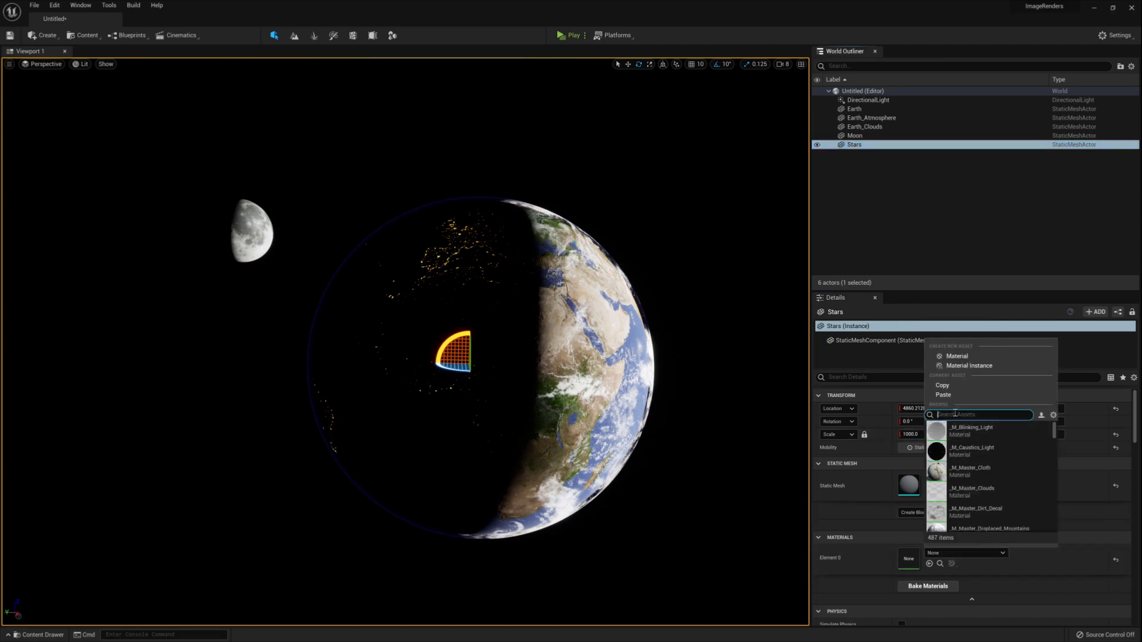
type("M_sta")
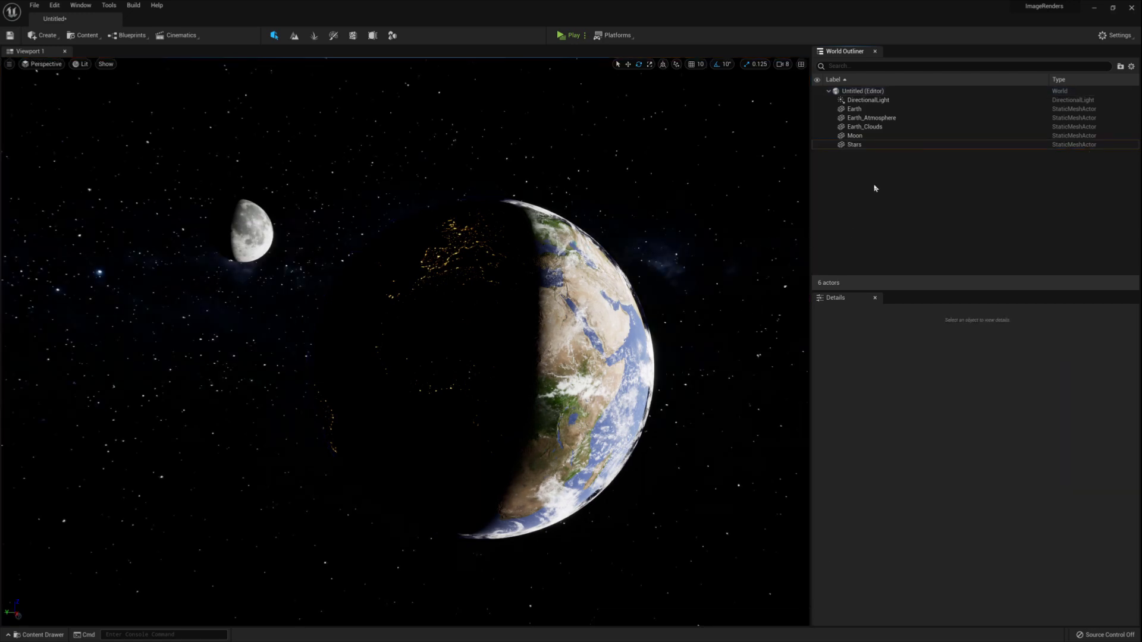
left_click(853, 144)
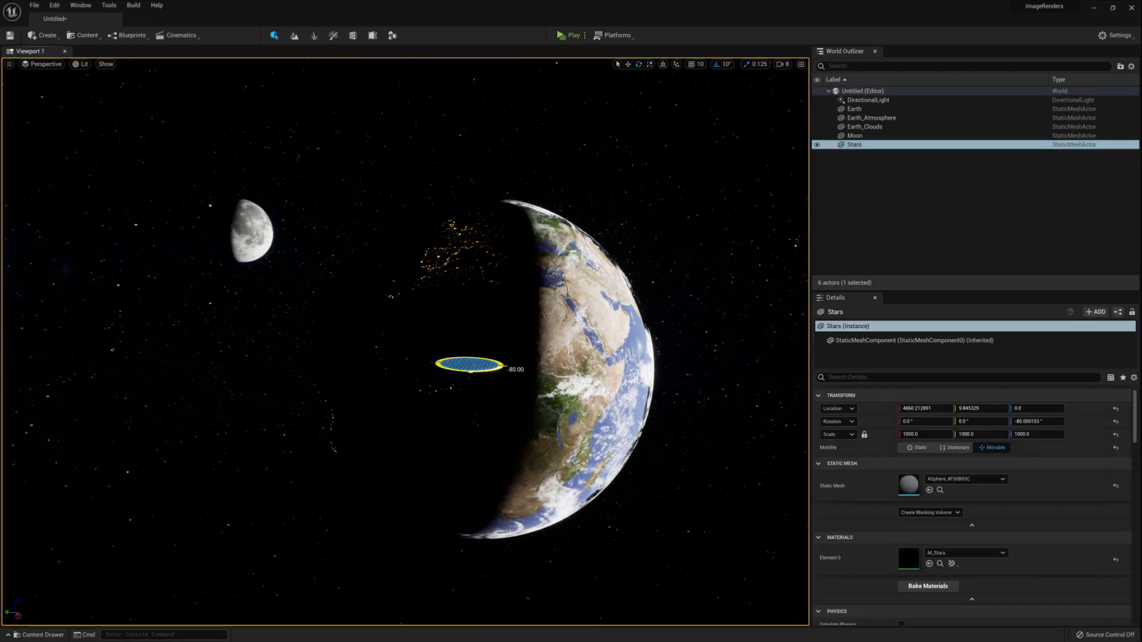